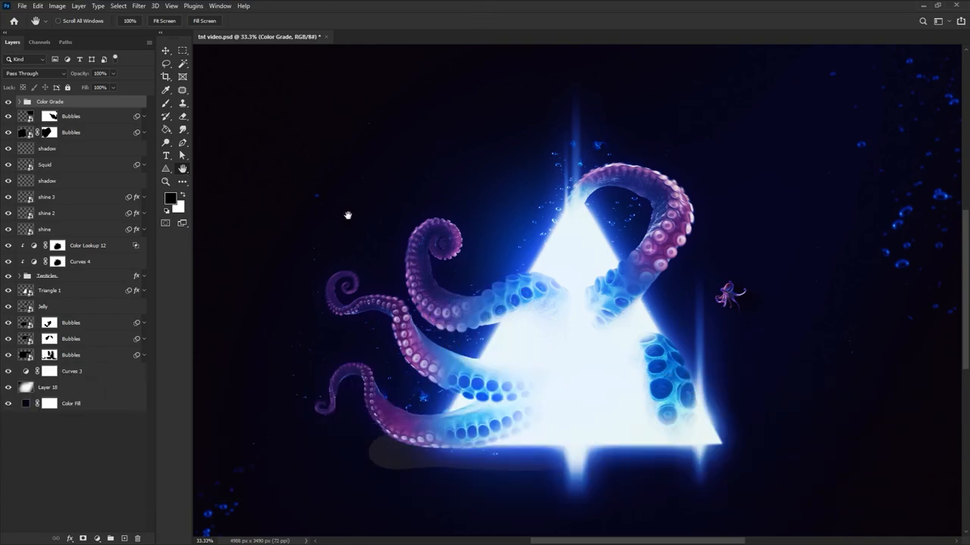
mouse_move(397, 249)
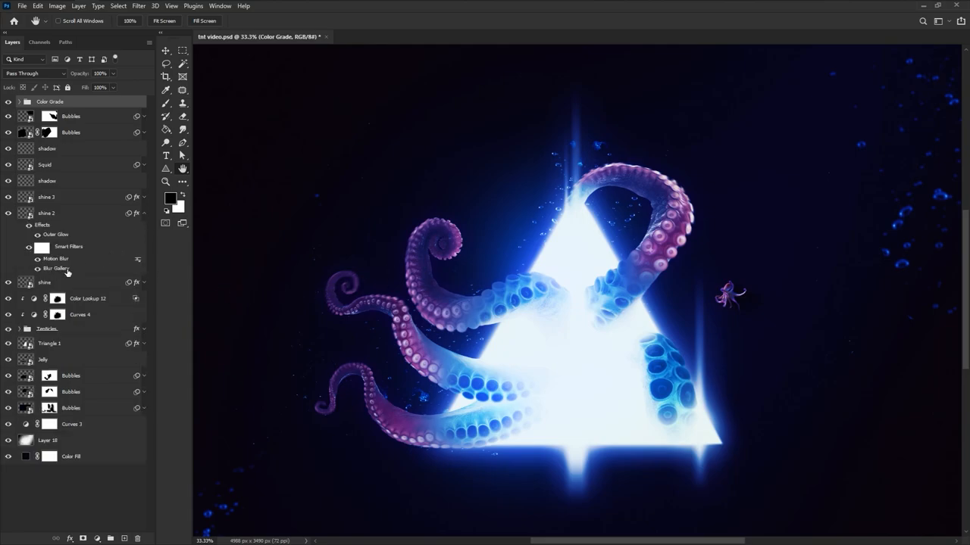
Step: Select the shine 2 layer and expand its Outer Glow and Smart Filters list
left_click(45, 212)
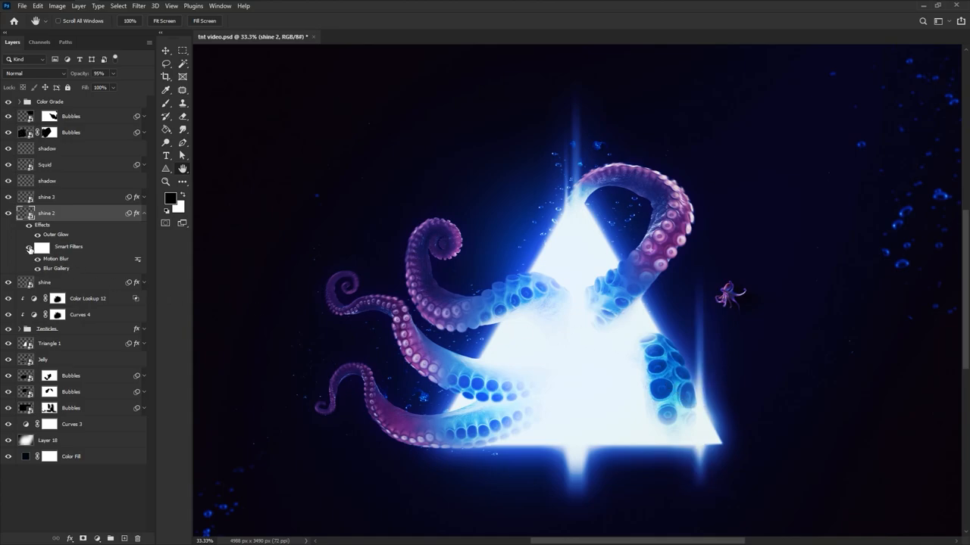
left_click(18, 212)
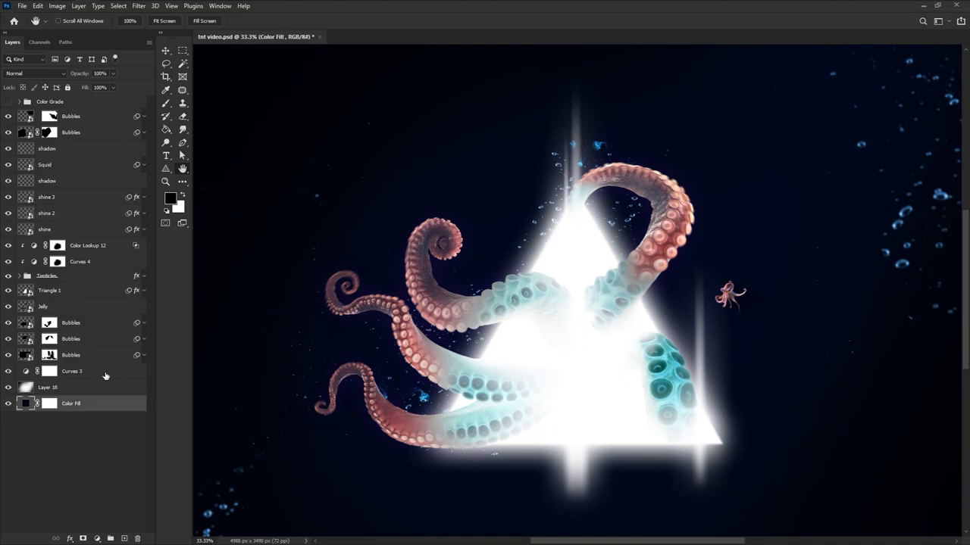
Step: Bring up the layer options on the lower background layers
right_click(73, 371)
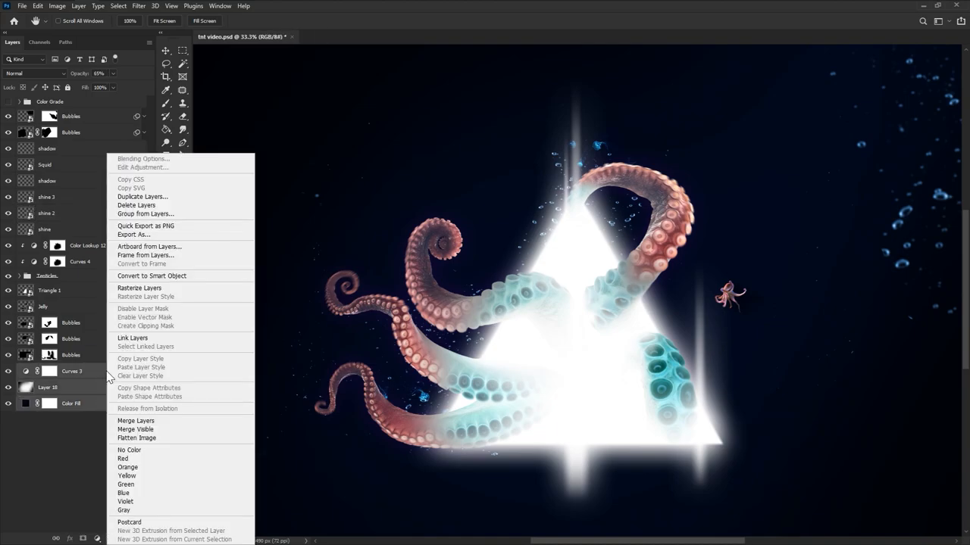
mouse_move(152, 275)
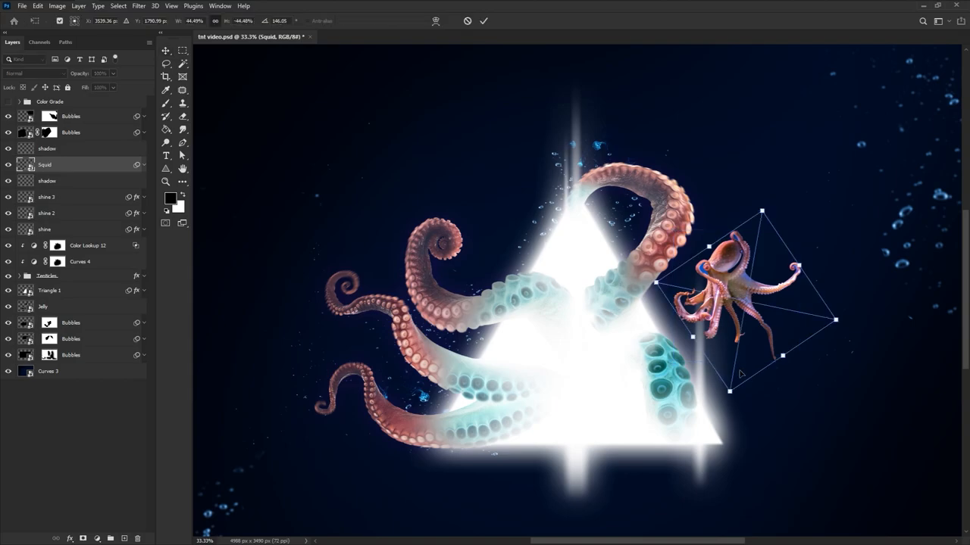
Step: Drag the transform handle to reshape the octopus into an upright position
left_click_drag(729, 391, 726, 427)
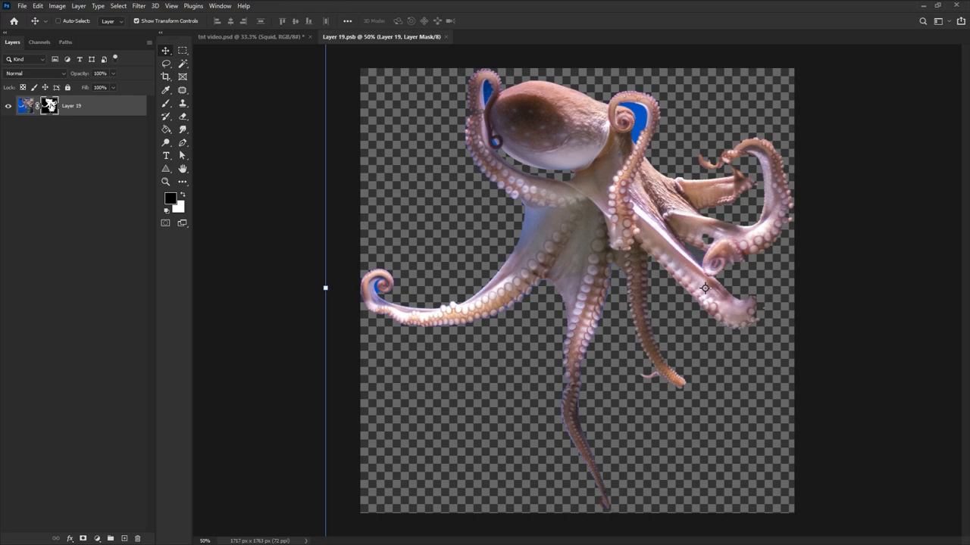
Step: Back in the main composite, Free Transform the octopus smaller beside the triangle
left_click(250, 36)
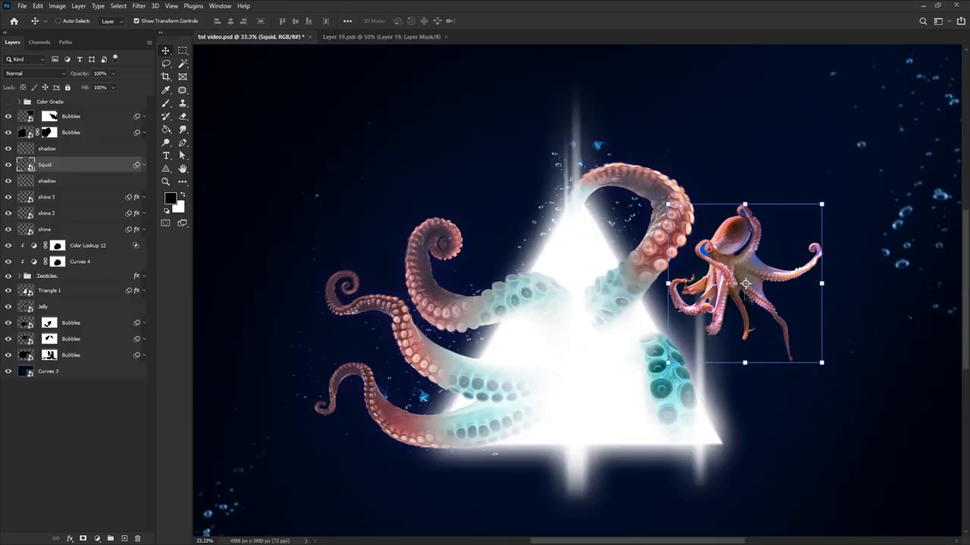
right_click(746, 285)
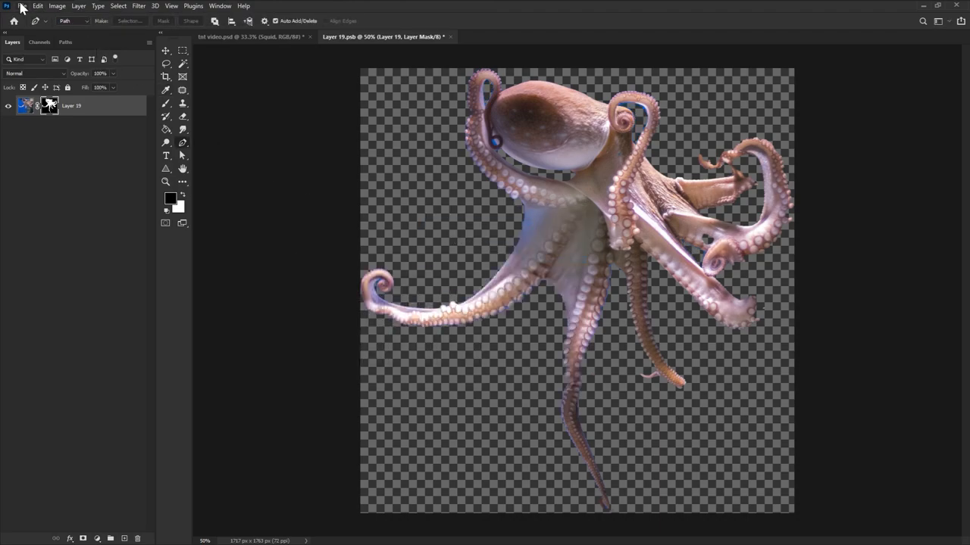
left_click(21, 6)
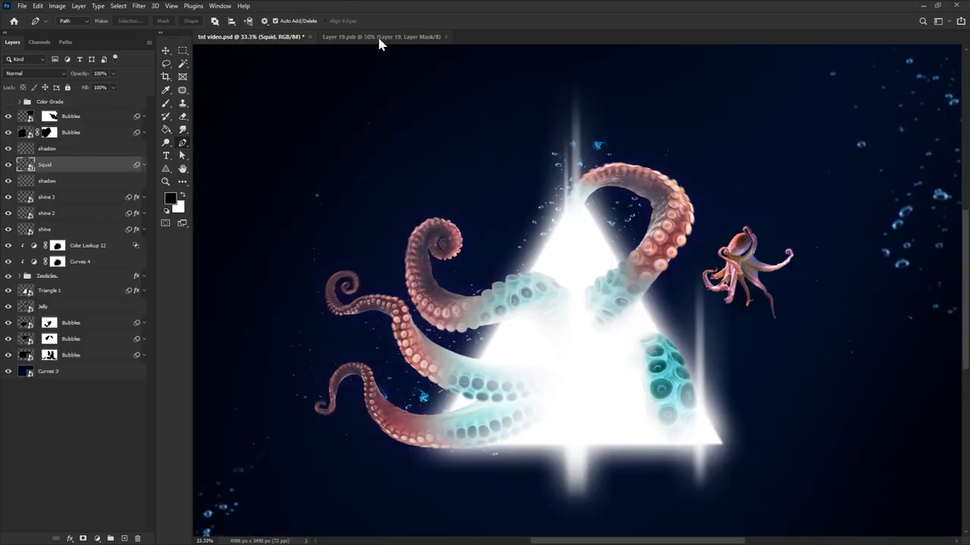
Step: Float the Layer 19.psb contents window, close it and choose No to discard changes
left_click(382, 36)
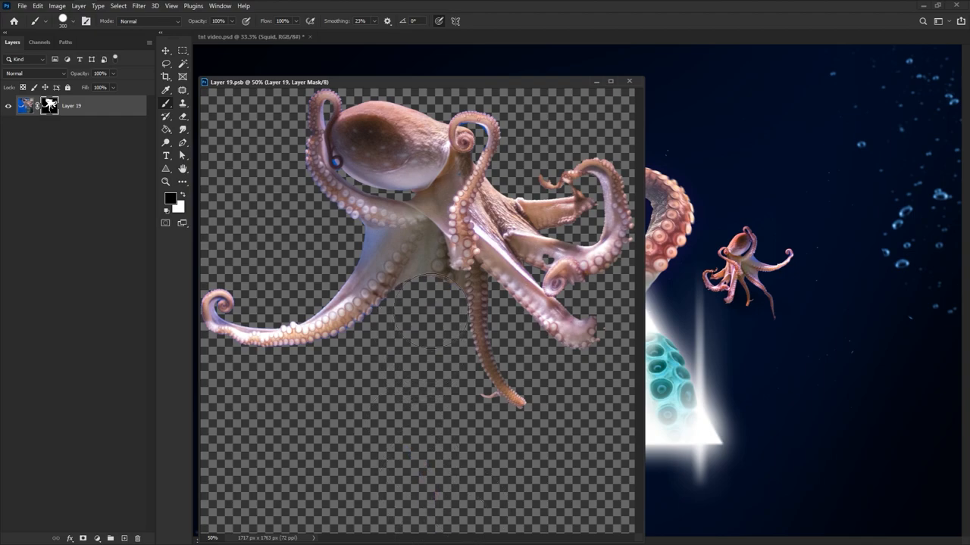
left_click(22, 6)
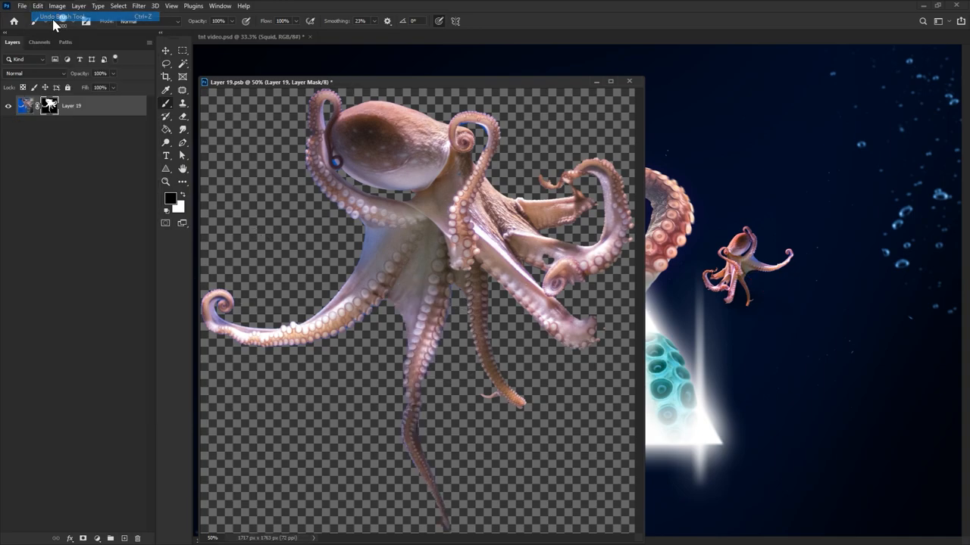
left_click(21, 6)
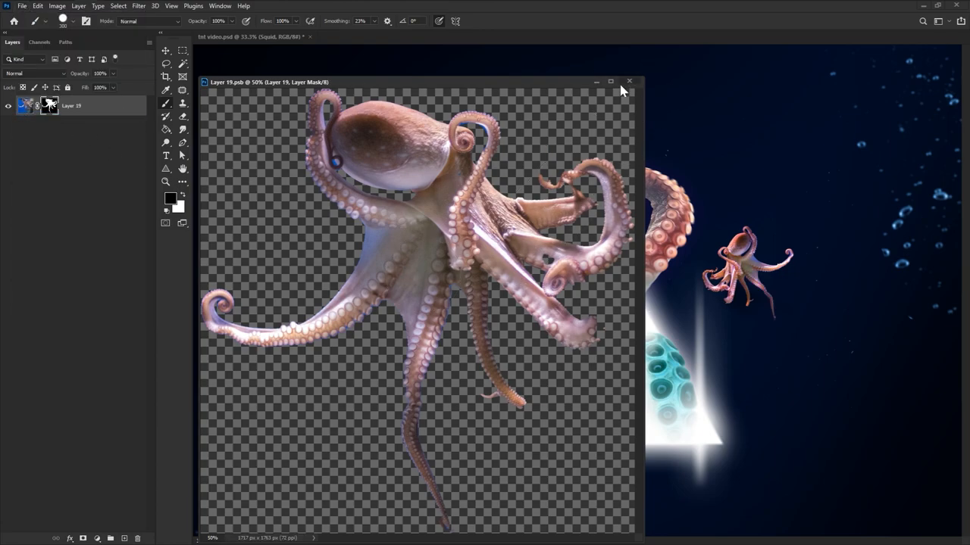
left_click(629, 82)
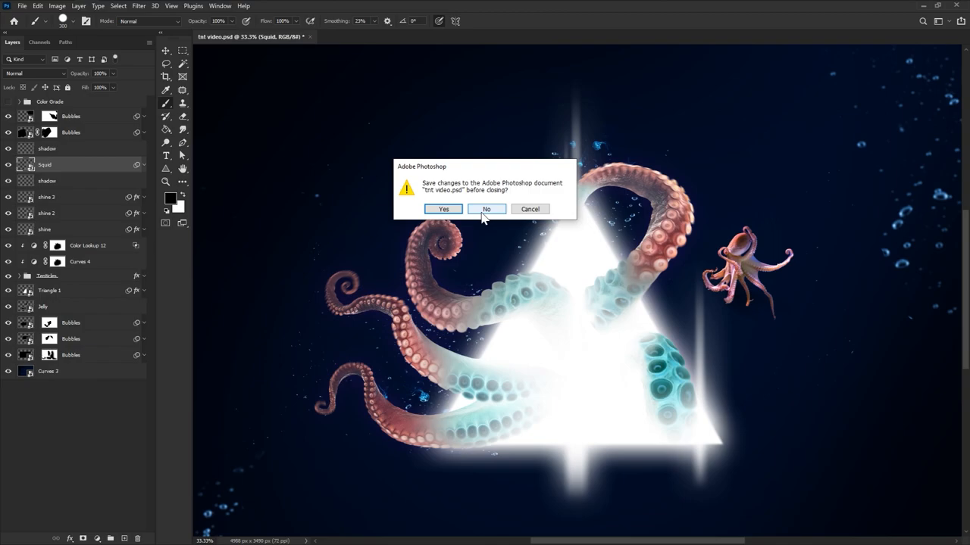
left_click(485, 209)
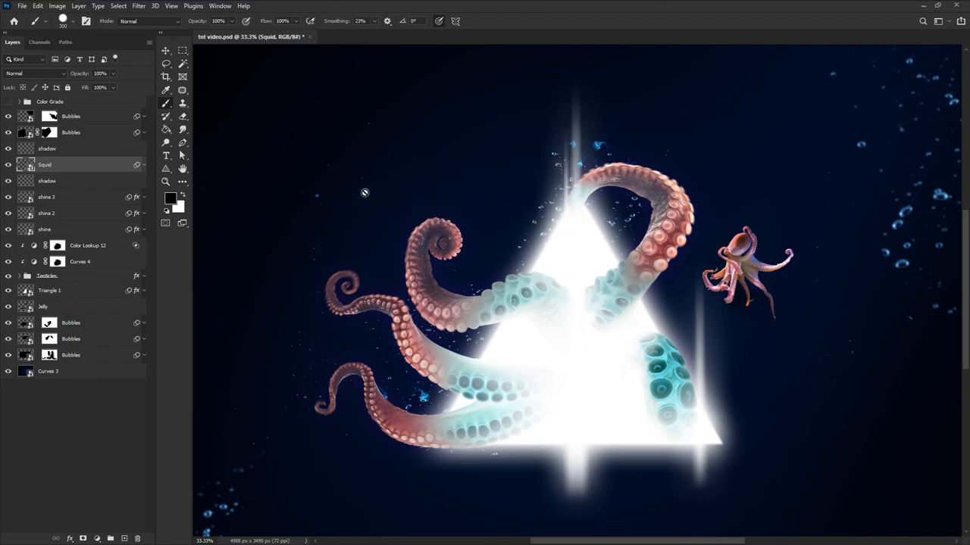
Step: Switch to Excellence in Shades of Night.psd and open the model smart object's contents
left_click(397, 36)
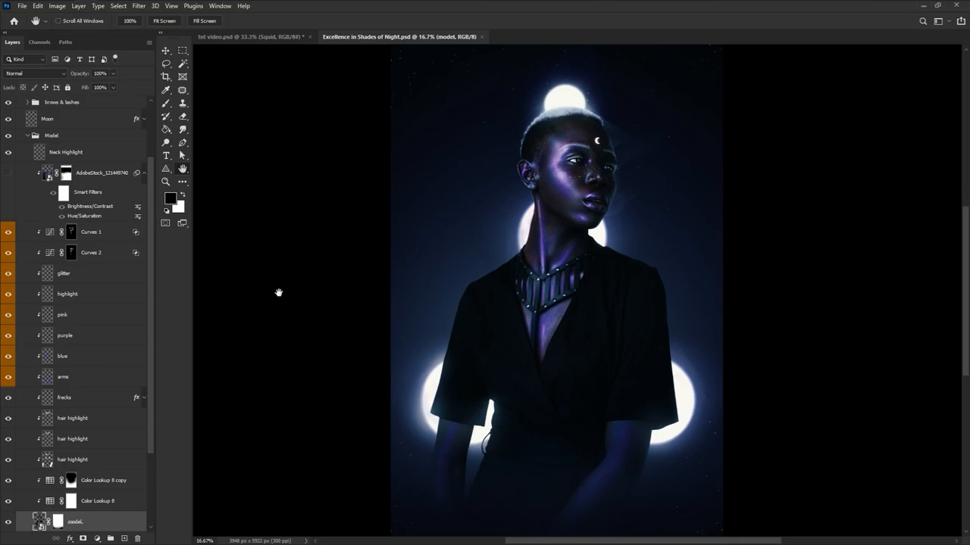
mouse_move(131, 515)
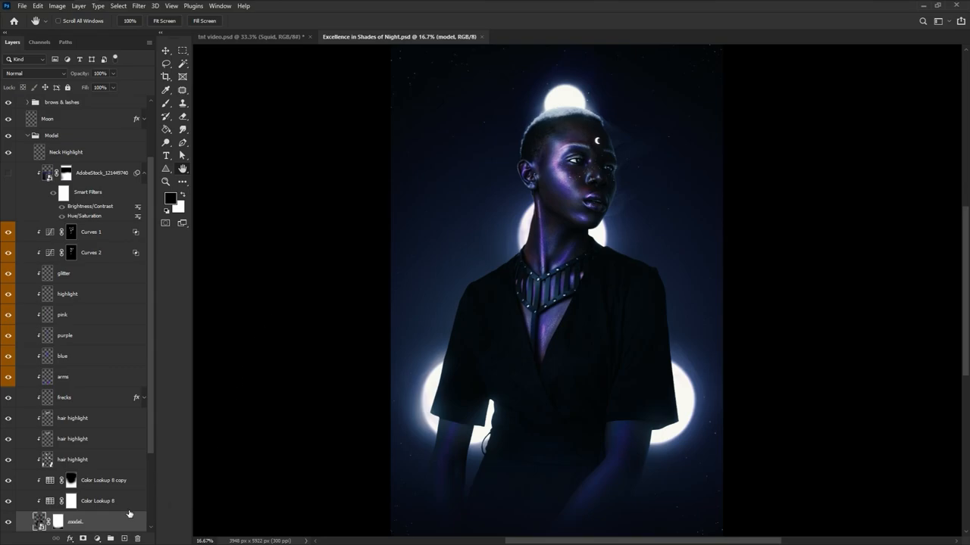
mouse_move(57, 525)
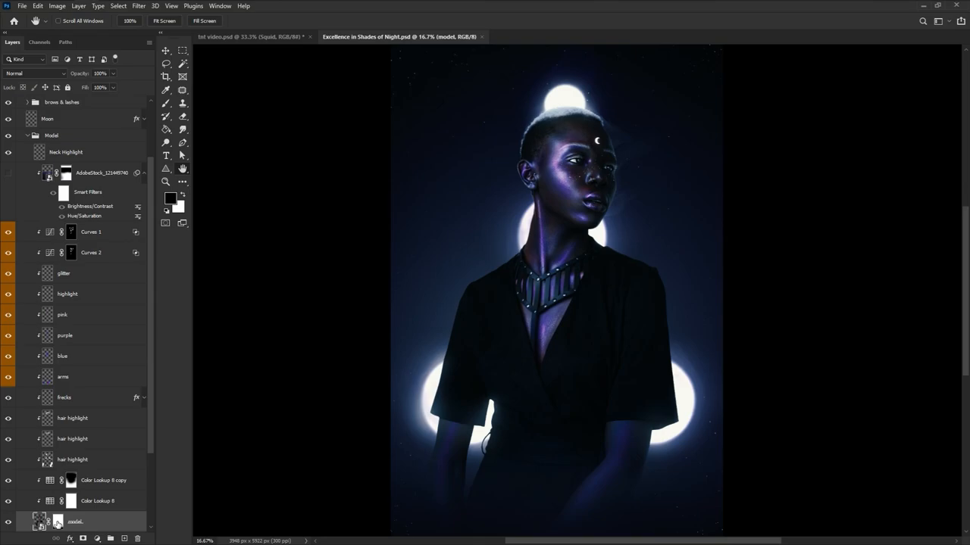
left_click(57, 521)
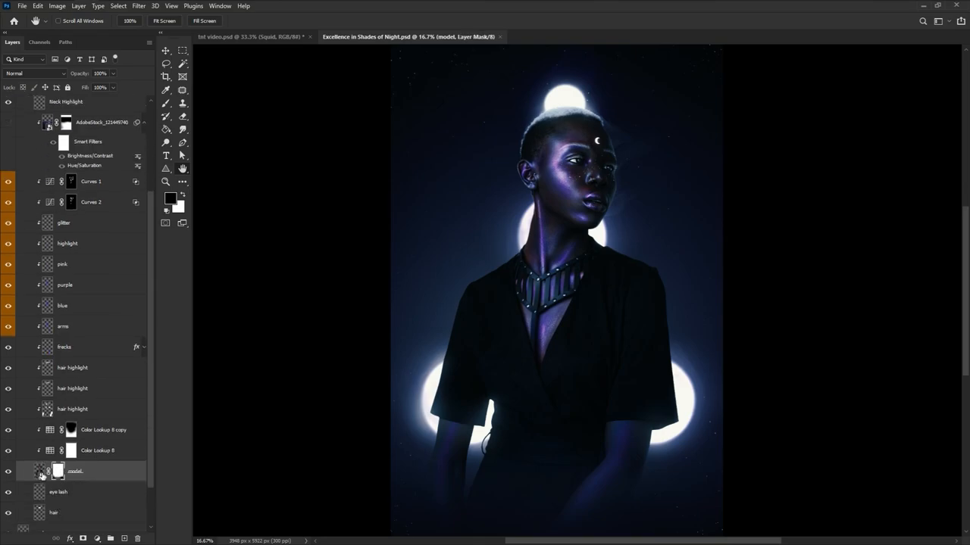
double_click(58, 470)
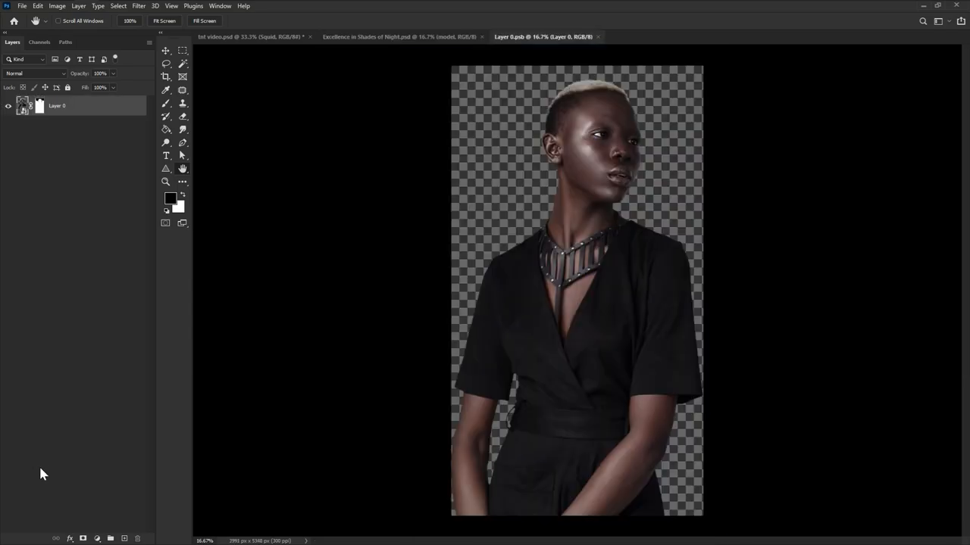
Step: Disable the cutout's layer mask to see the full photo, then return to the night composite
right_click(39, 106)
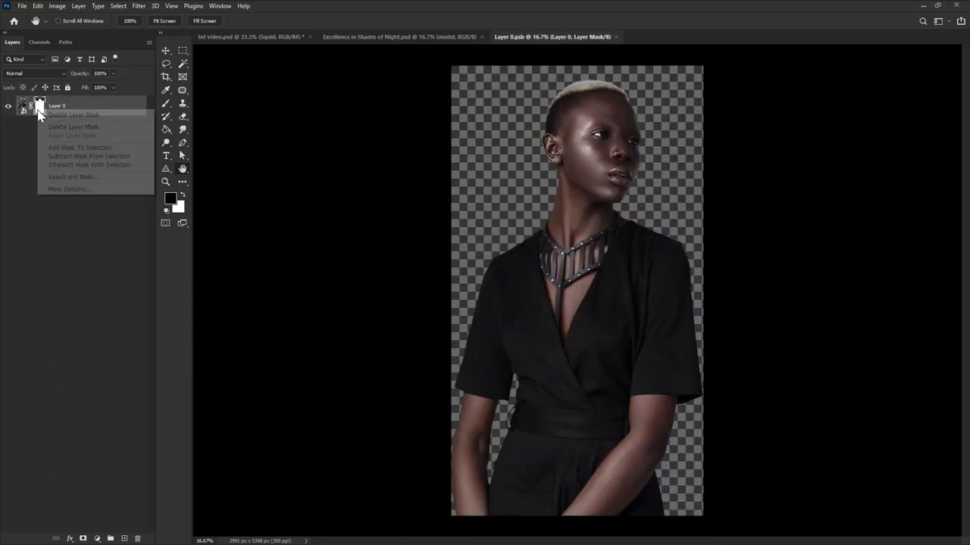
right_click(40, 106)
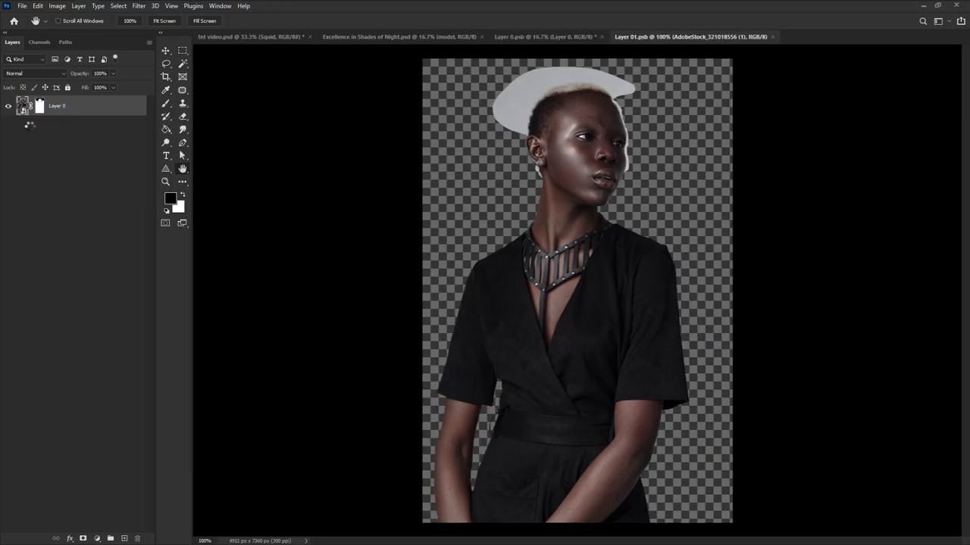
right_click(42, 127)
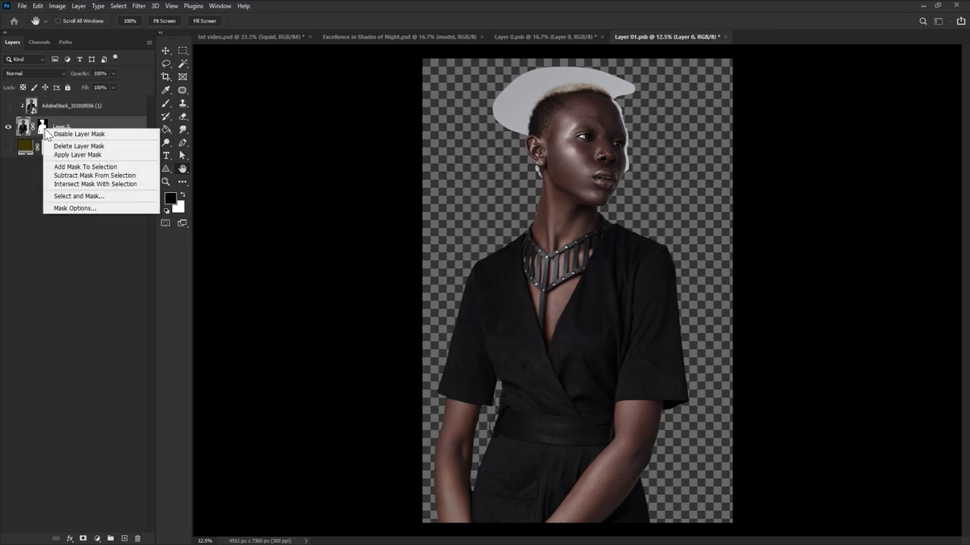
left_click(79, 134)
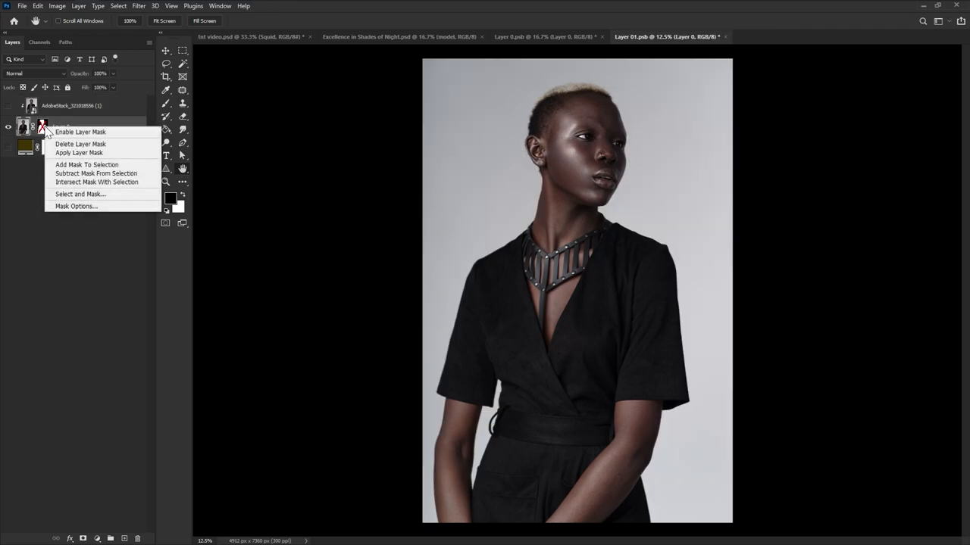
left_click(80, 132)
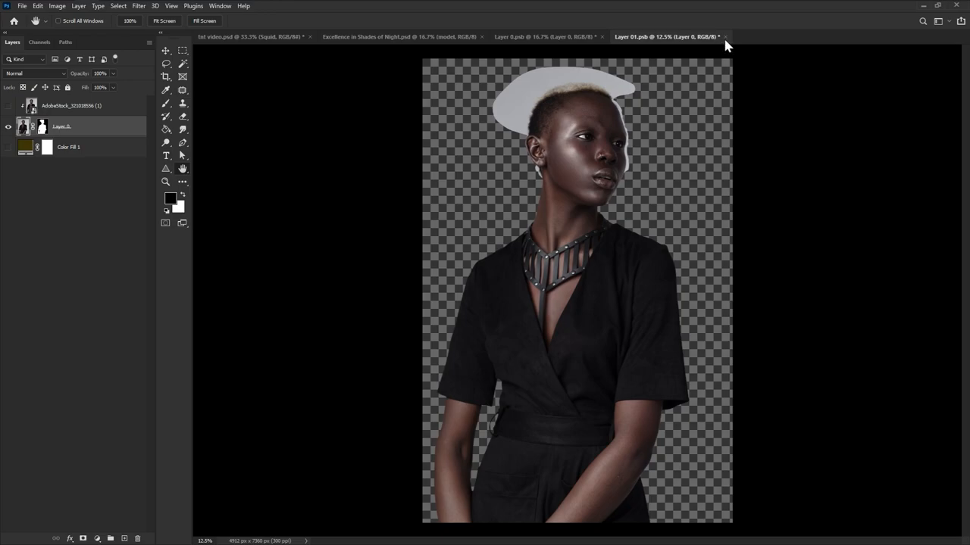
left_click(544, 36)
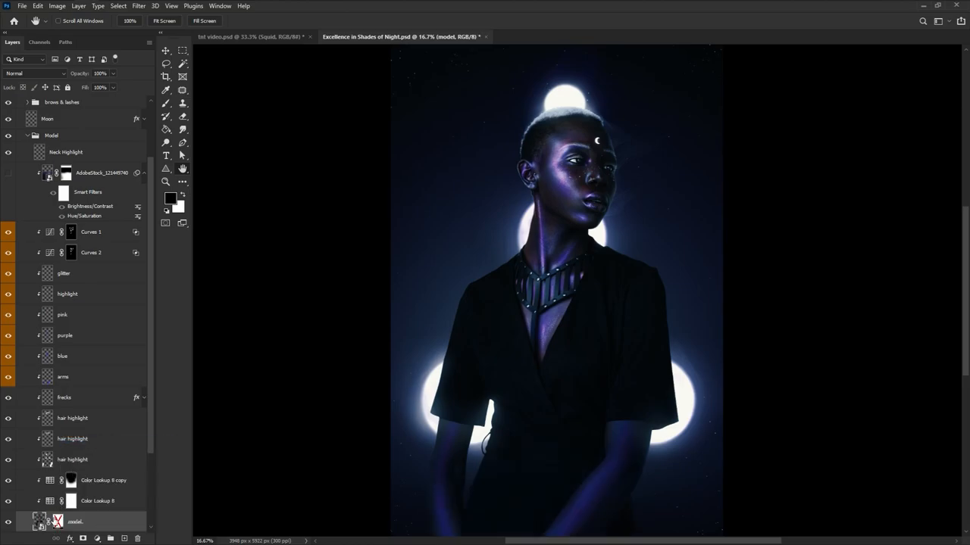
Step: In the octopus composite, try a higher Hue/Saturation value on the squid, then dismiss it
left_click(250, 36)
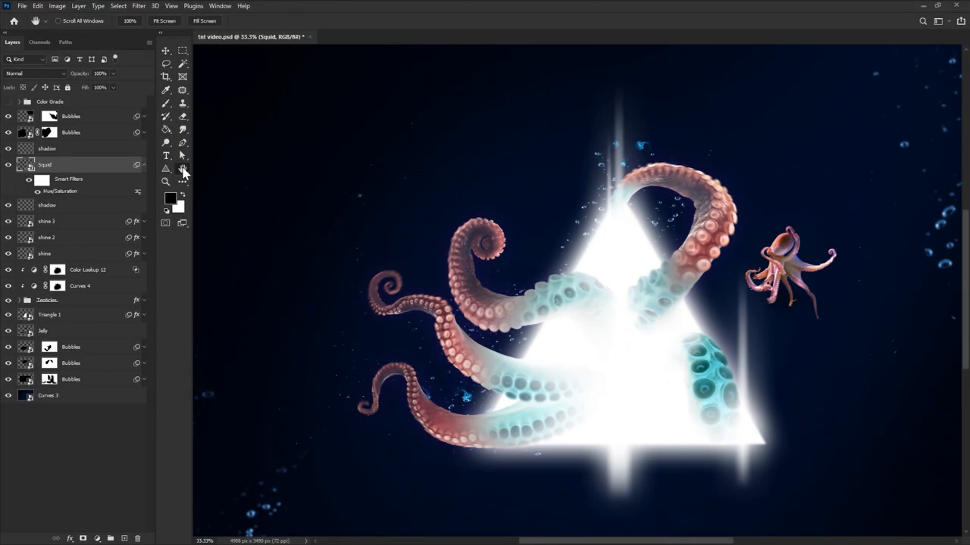
mouse_move(112, 134)
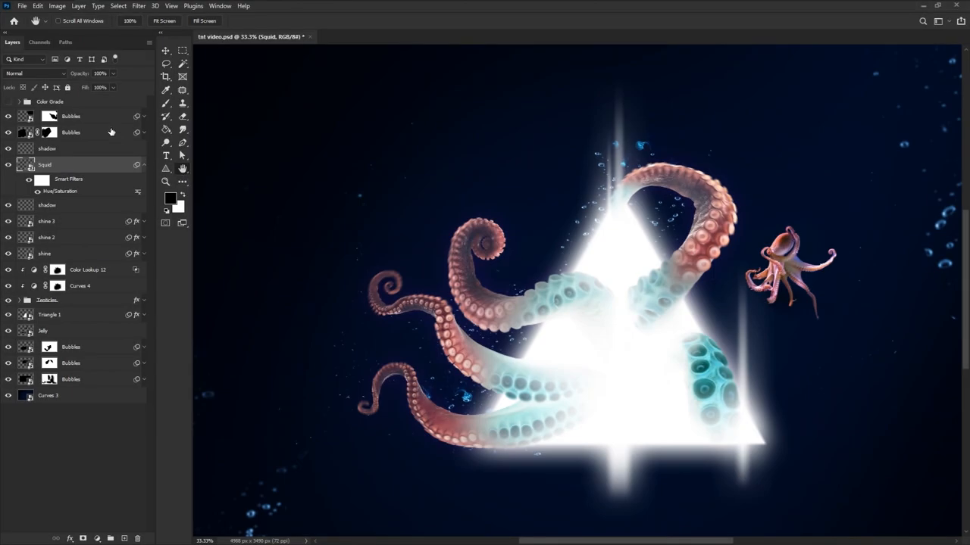
left_click(58, 6)
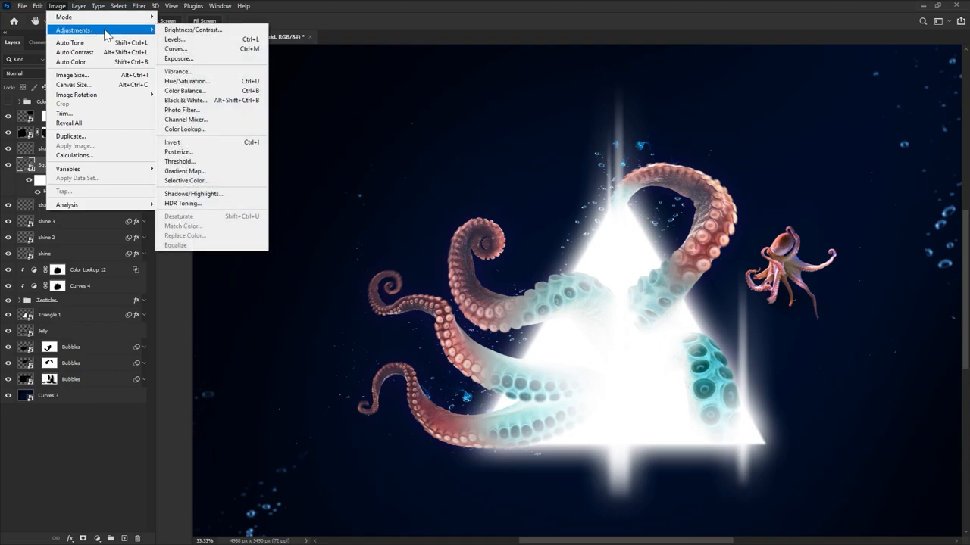
mouse_move(185, 82)
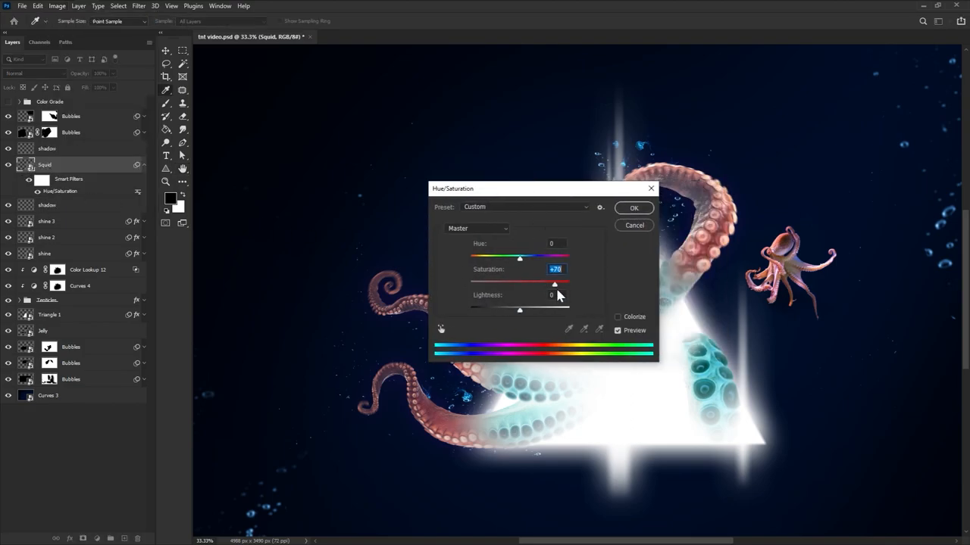
left_click_drag(555, 285, 544, 285)
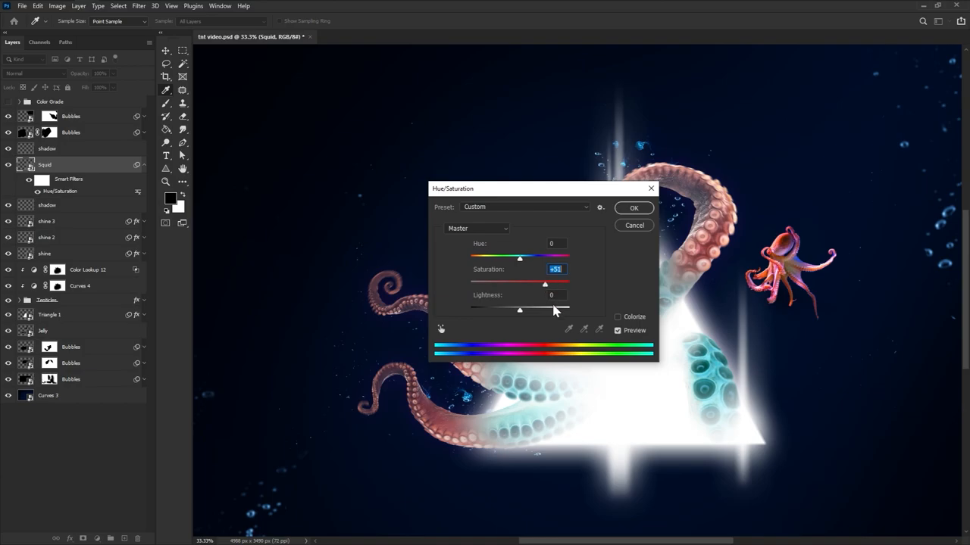
left_click(633, 207)
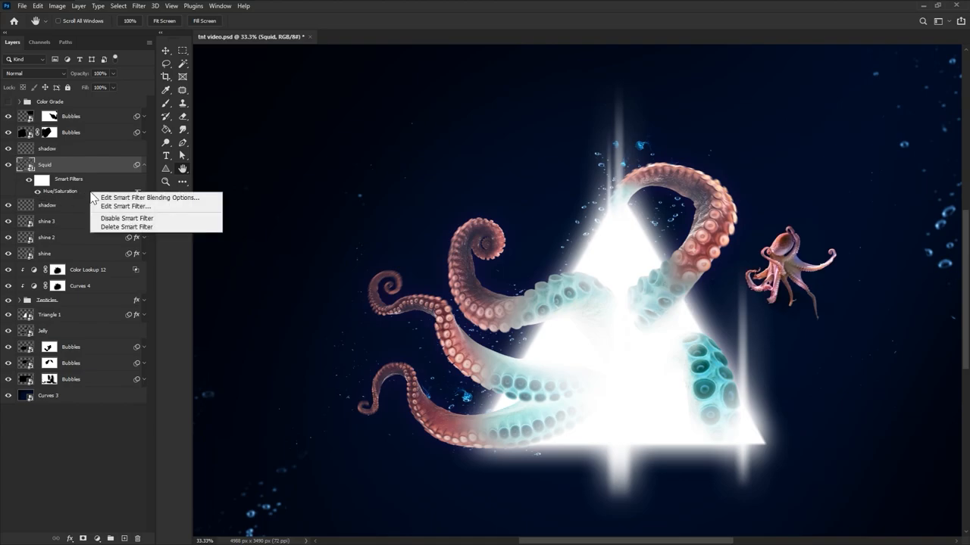
mouse_move(128, 227)
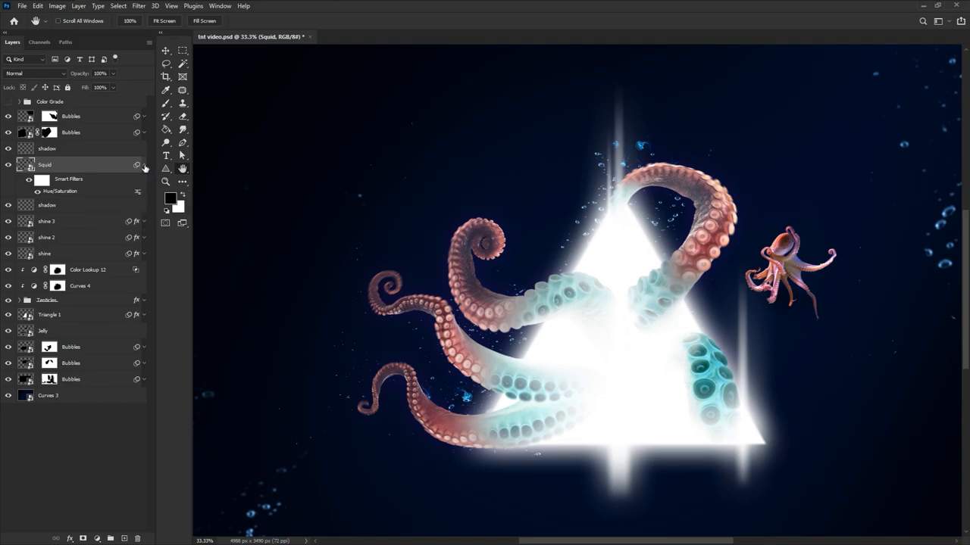
Step: Collapse the squid's filter list and reveal shine 3's Outer Glow and blur filters
left_click(20, 163)
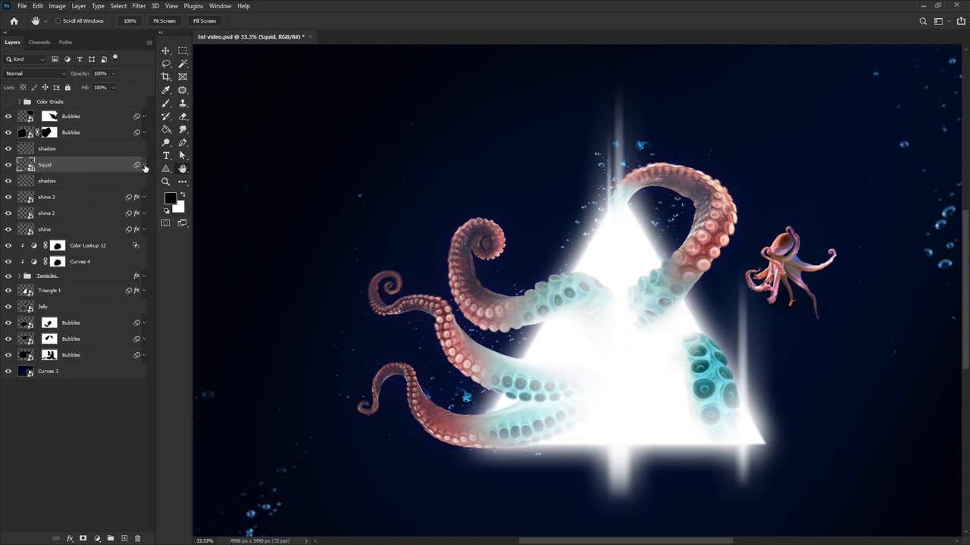
mouse_move(144, 200)
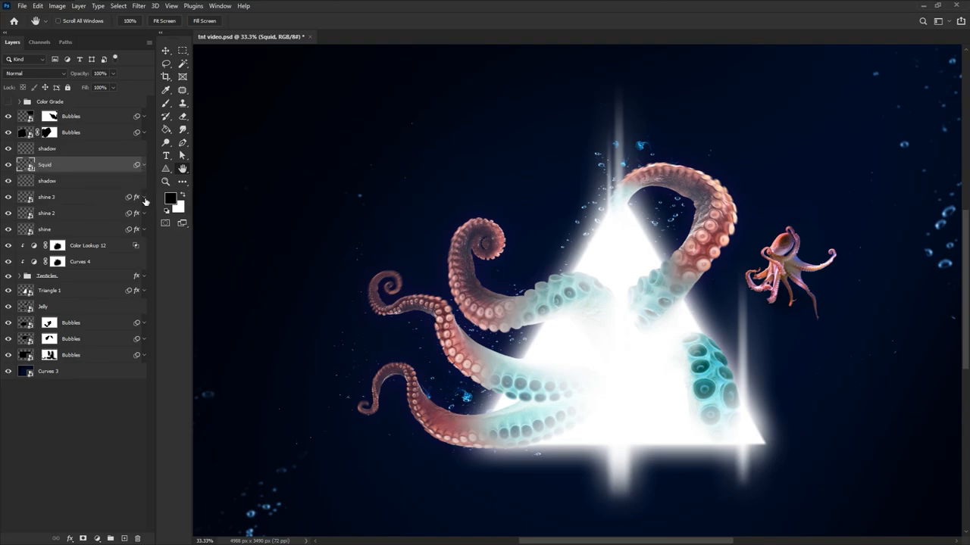
left_click(144, 197)
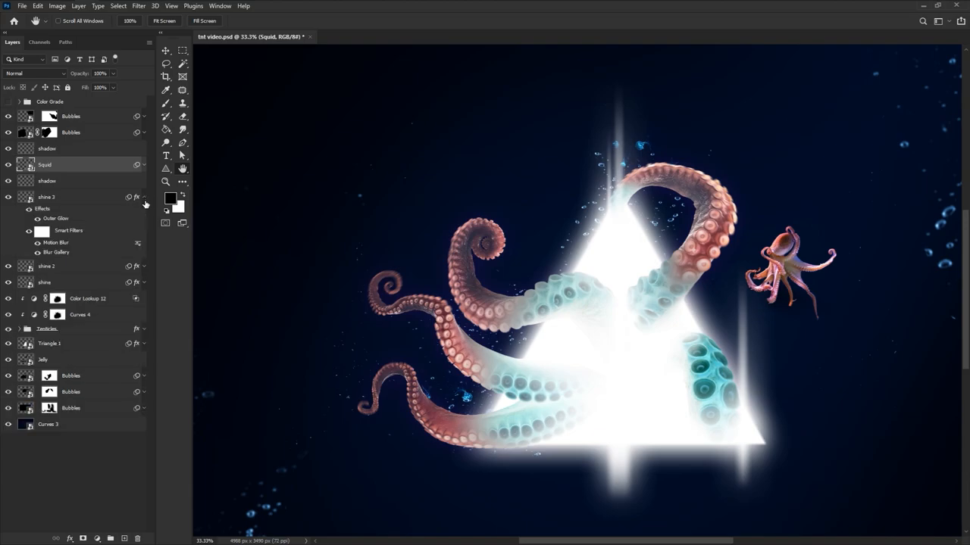
mouse_move(67, 263)
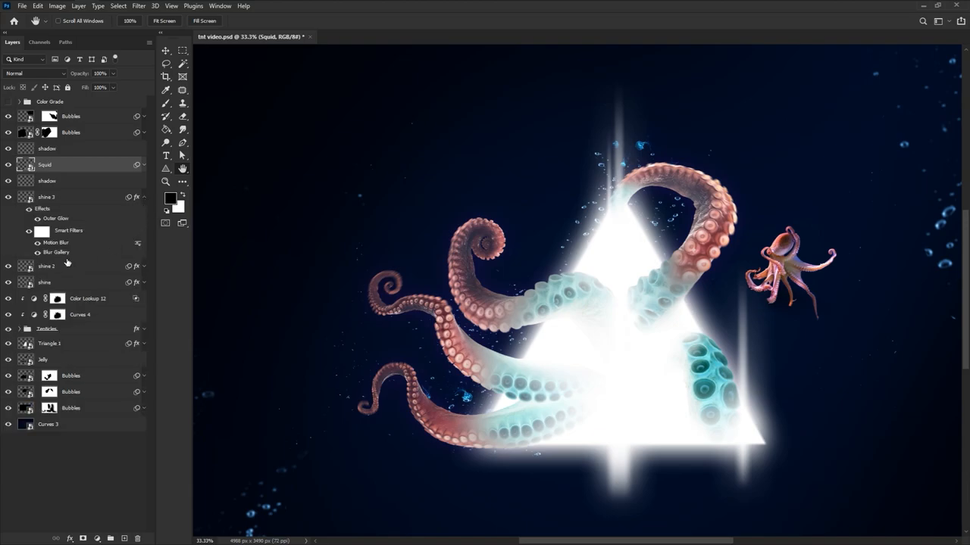
Step: Reopen shine 3's Blur Gallery field blur, adjust it and confirm with OK
left_click(45, 197)
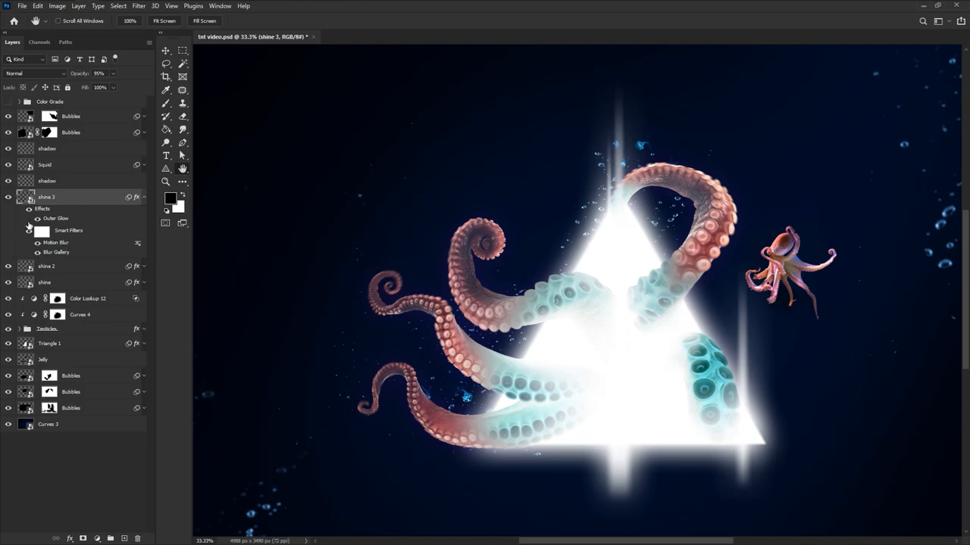
left_click(30, 242)
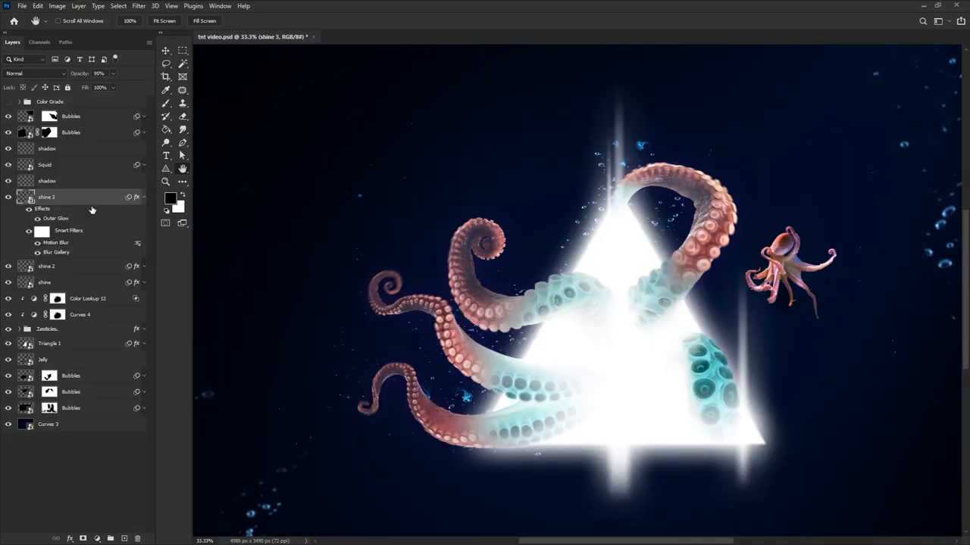
double_click(54, 243)
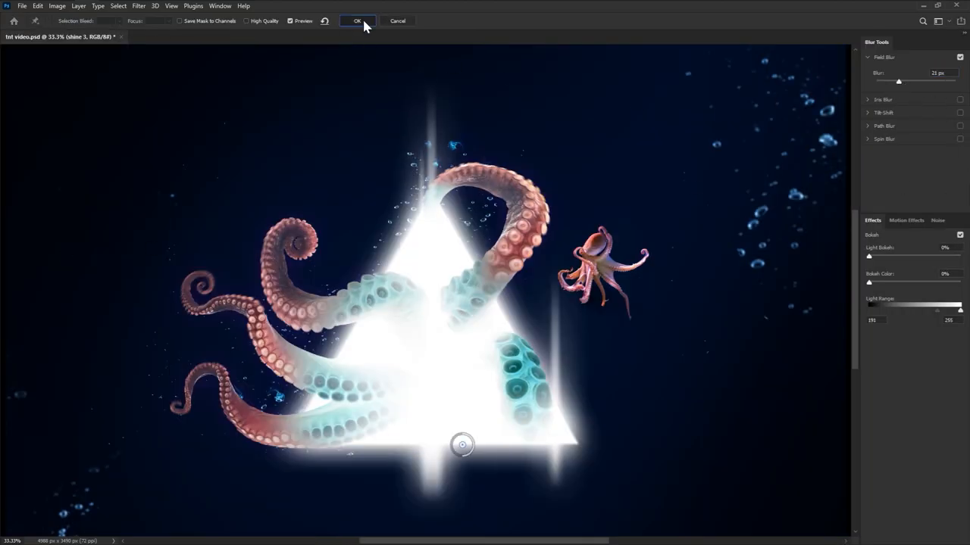
left_click(357, 21)
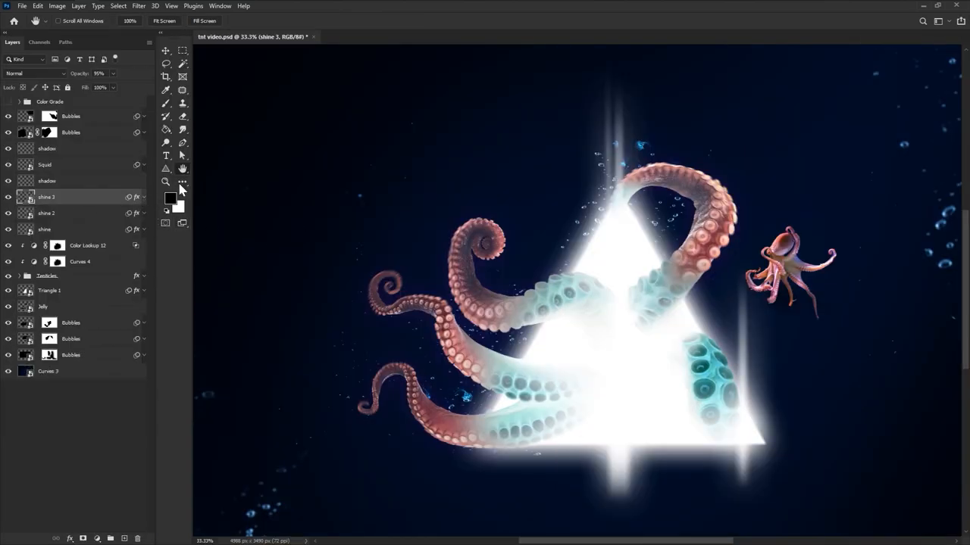
mouse_move(182, 173)
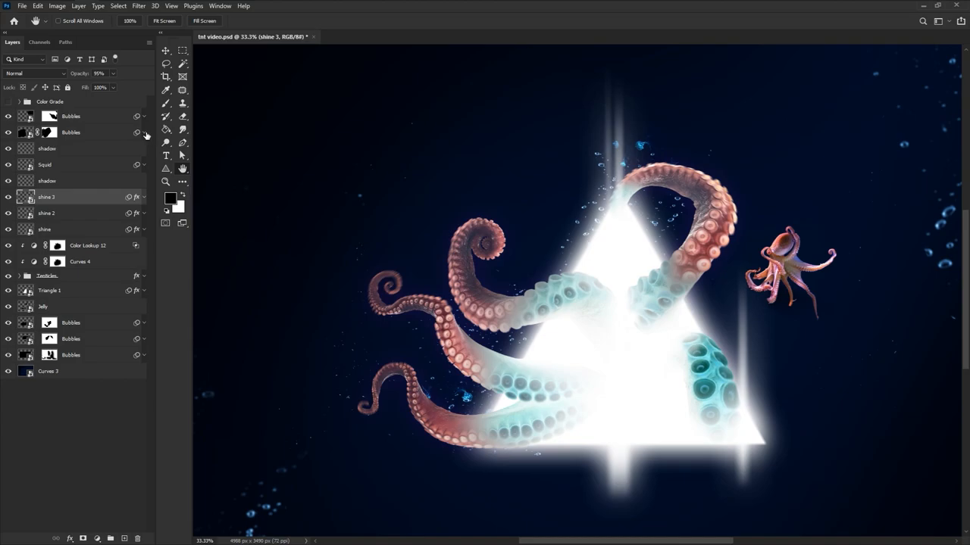
Step: Copy the Hue/Saturation and Blur Gallery smart filters onto the upper Bubbles layer and expand both lists
right_click(68, 146)
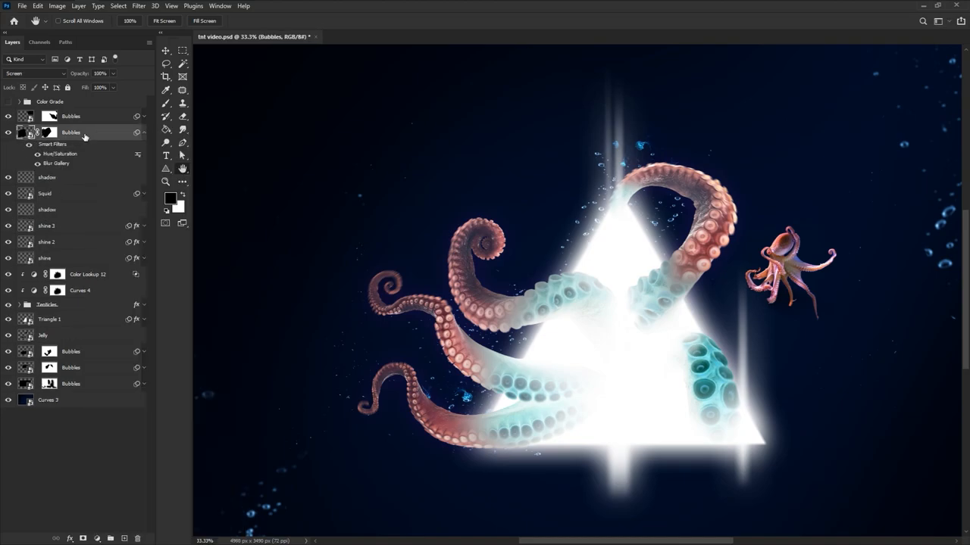
left_click(36, 133)
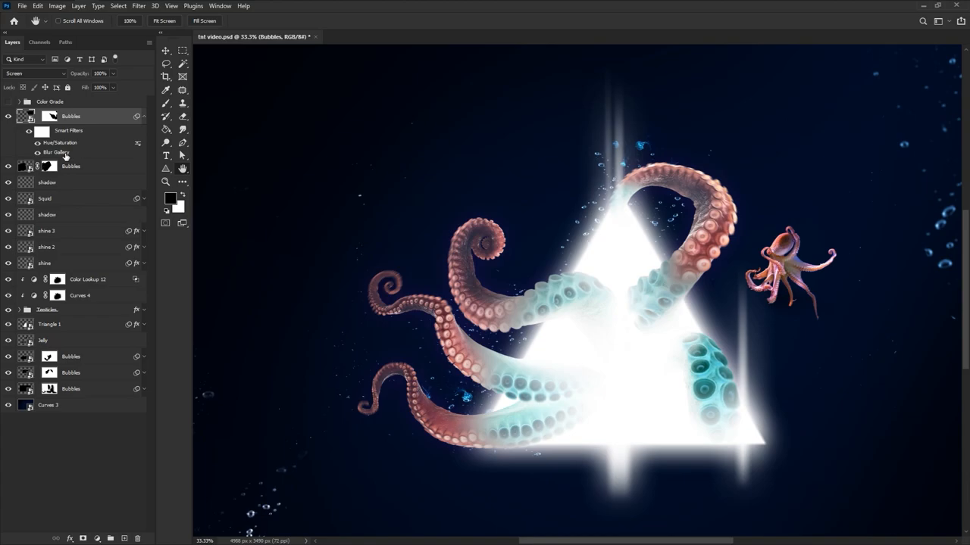
left_click(58, 152)
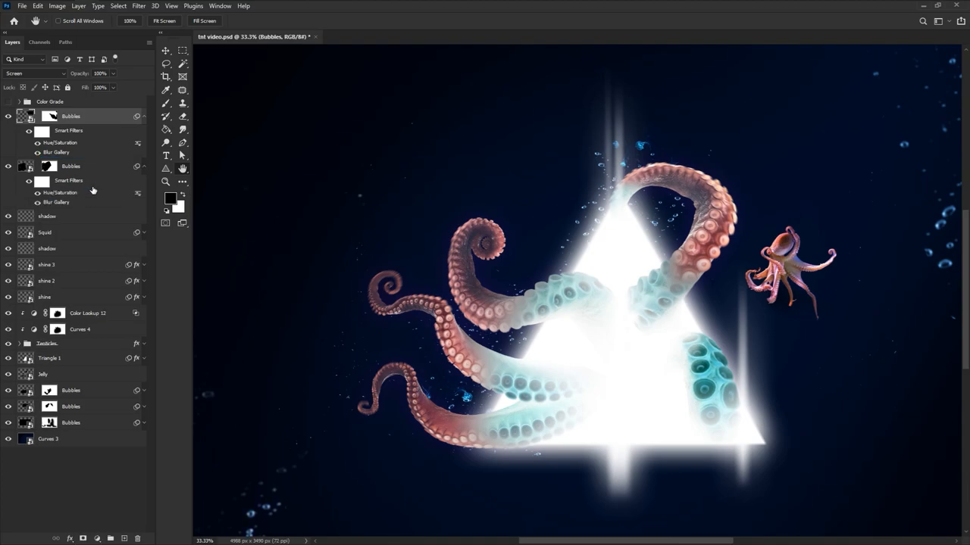
mouse_move(144, 182)
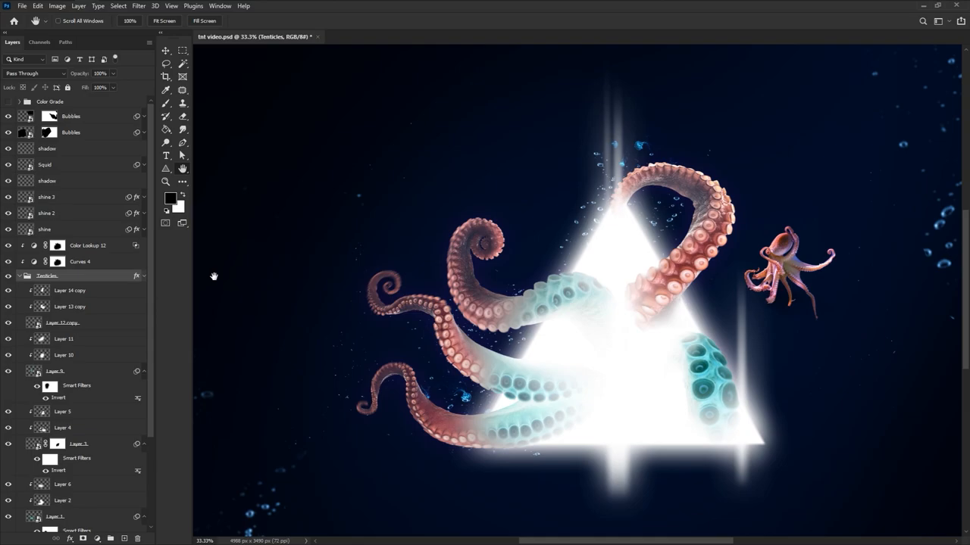
Step: Select Layer 12 copy in the Tentacles group and target its smart filter mask for painting
left_click(49, 386)
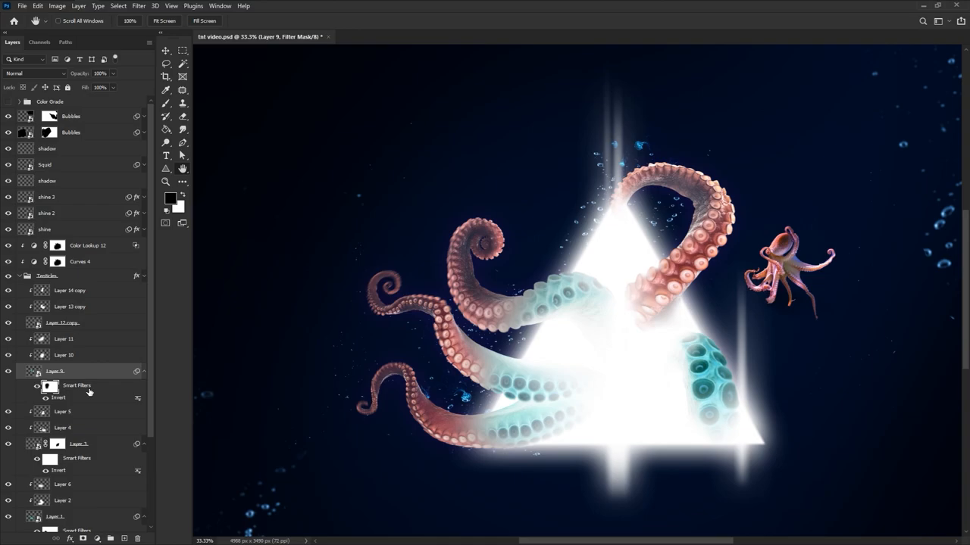
left_click(69, 322)
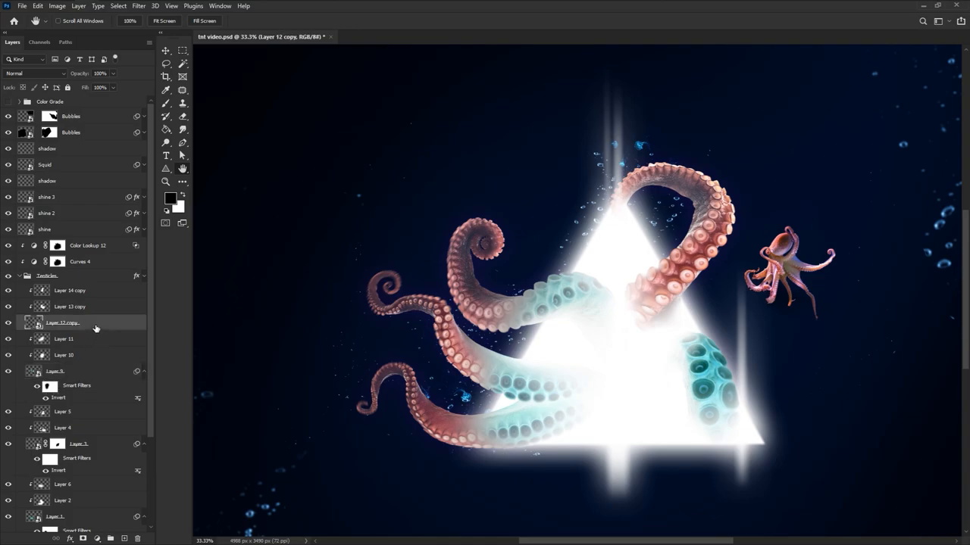
left_click(27, 322)
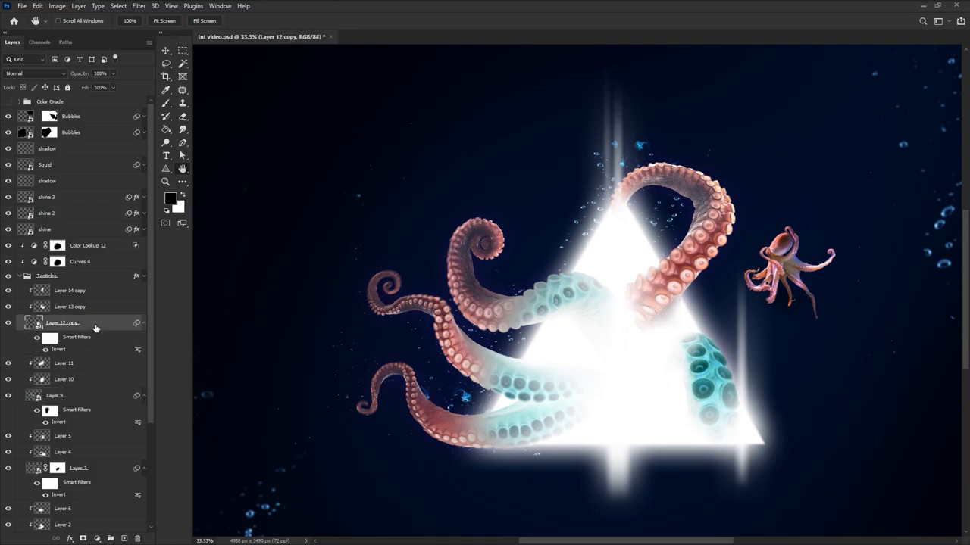
left_click(9, 322)
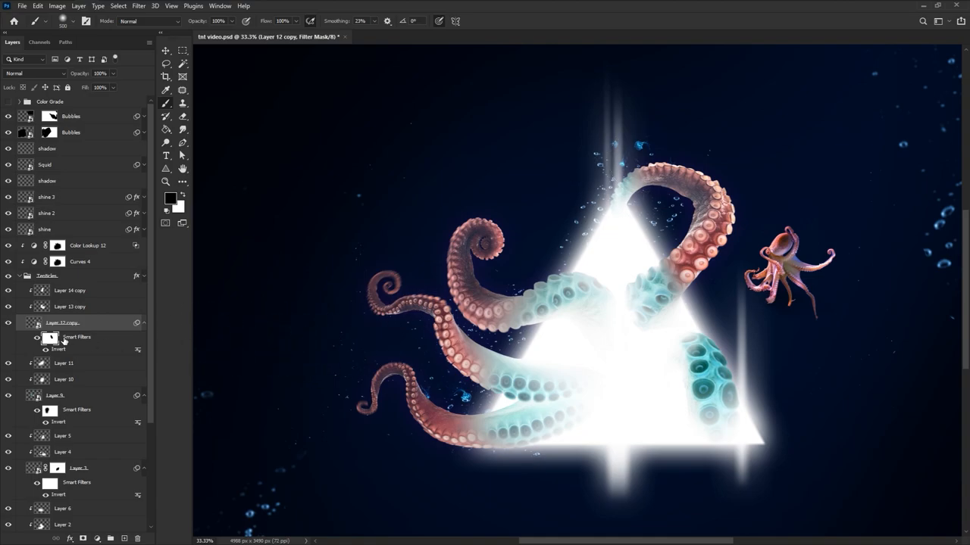
mouse_move(60, 341)
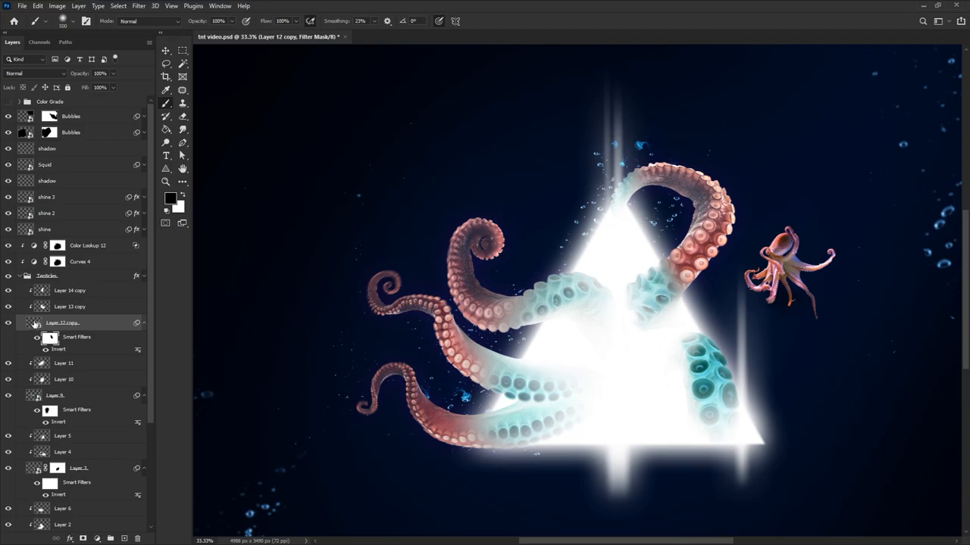
Step: Inside Layer 12 copy's .psb contents, convert the masked tentacle layer to a smart object
double_click(36, 323)
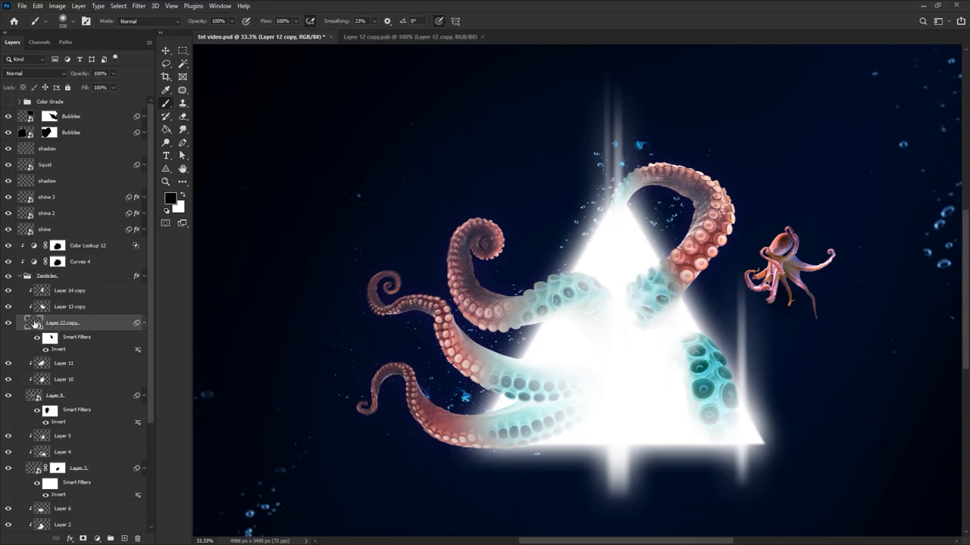
left_click(409, 37)
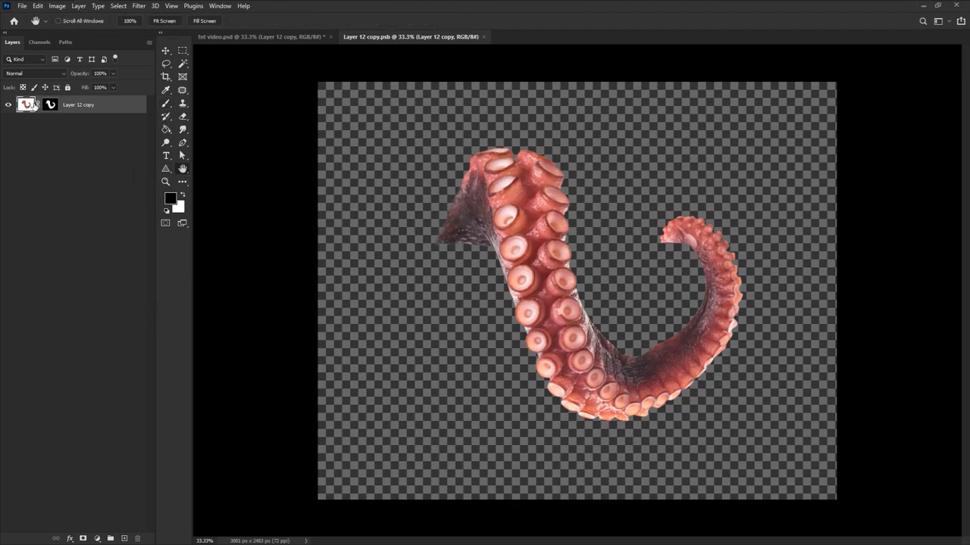
right_click(79, 105)
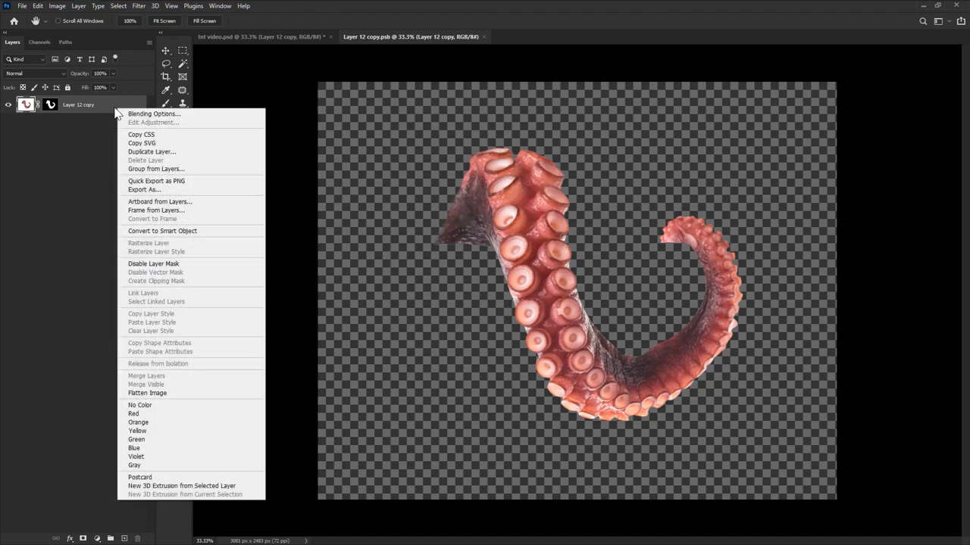
mouse_move(164, 230)
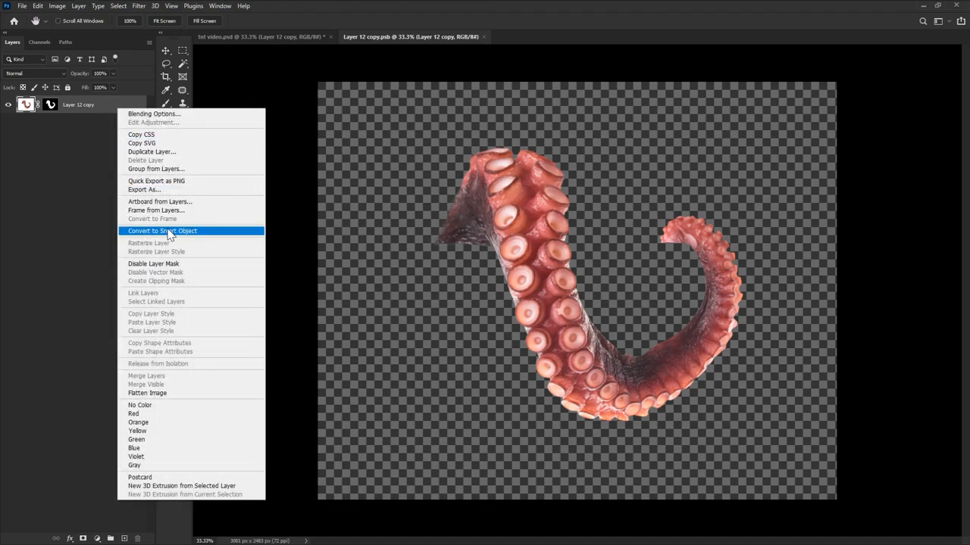
left_click(162, 231)
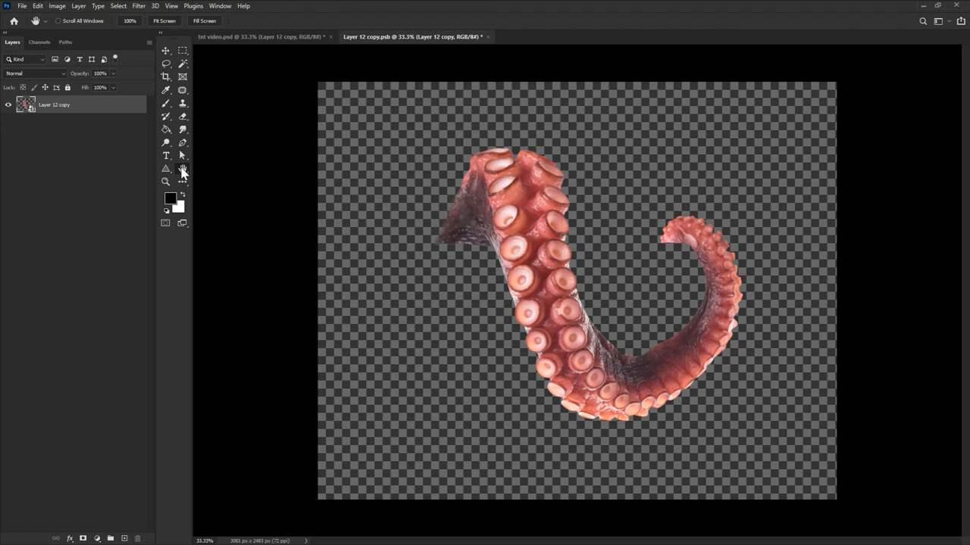
mouse_move(179, 156)
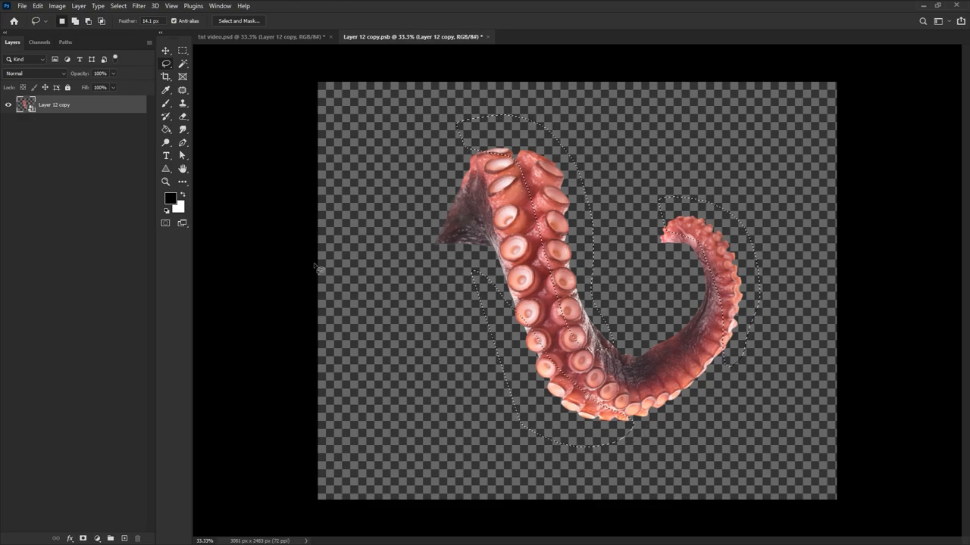
Step: Add a Radial Blur smart filter to the tentacle and readjust its Amount before returning to the composite
left_click(138, 6)
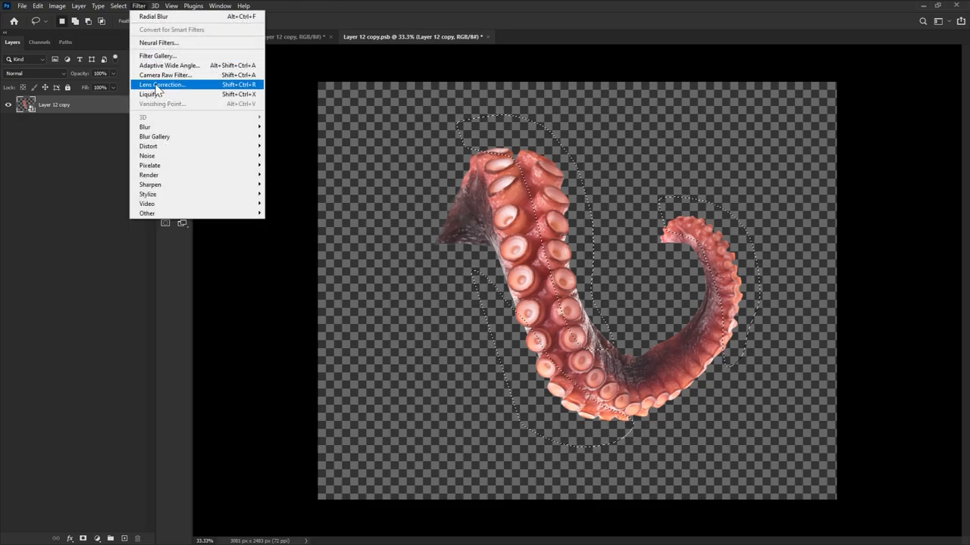
left_click(153, 17)
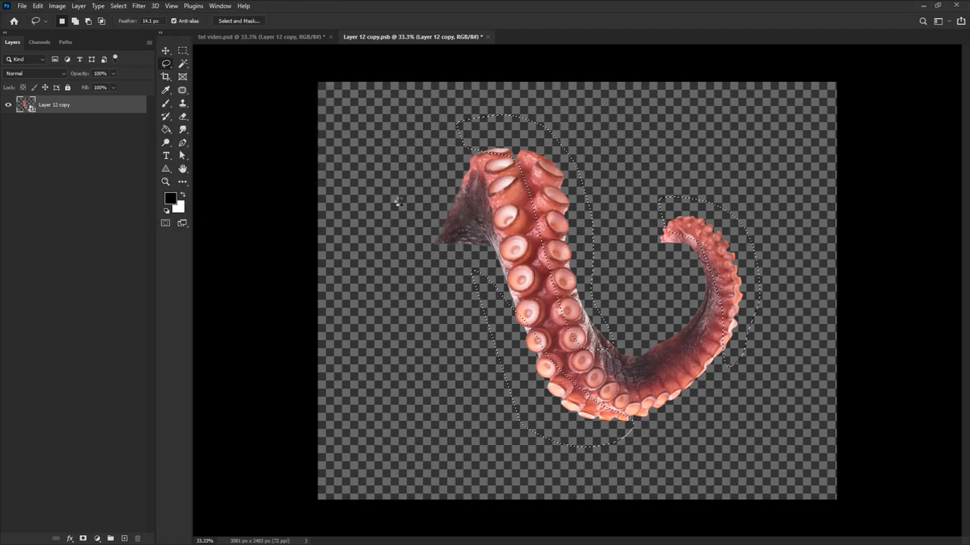
left_click(21, 6)
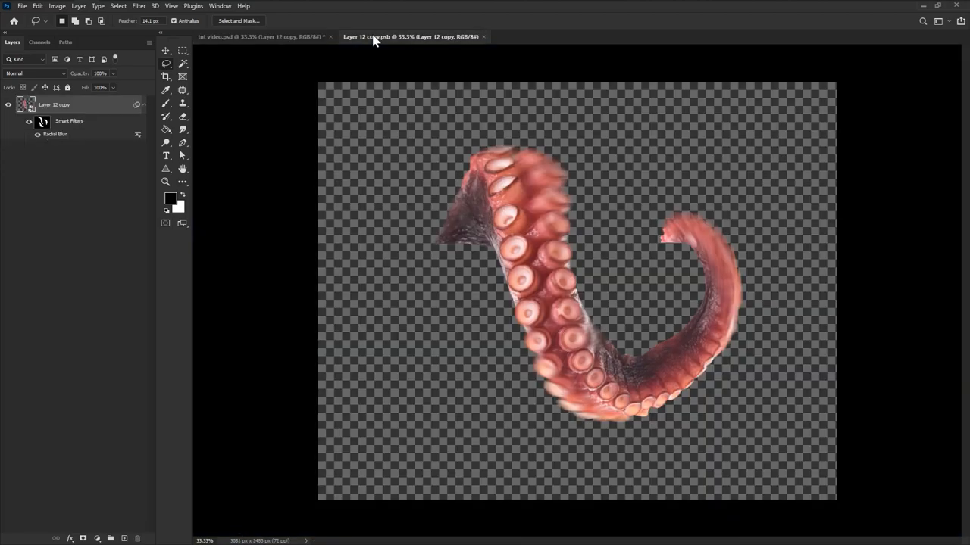
double_click(55, 133)
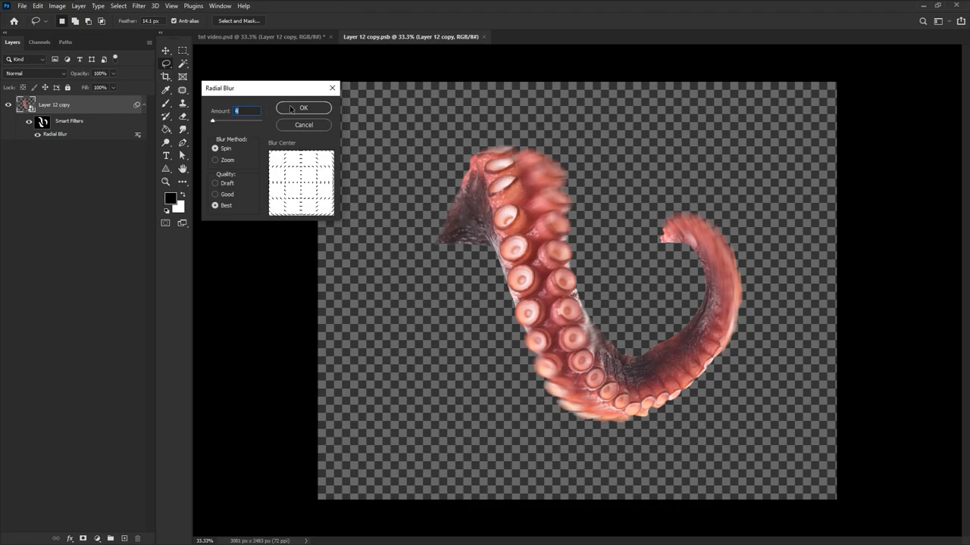
left_click(303, 108)
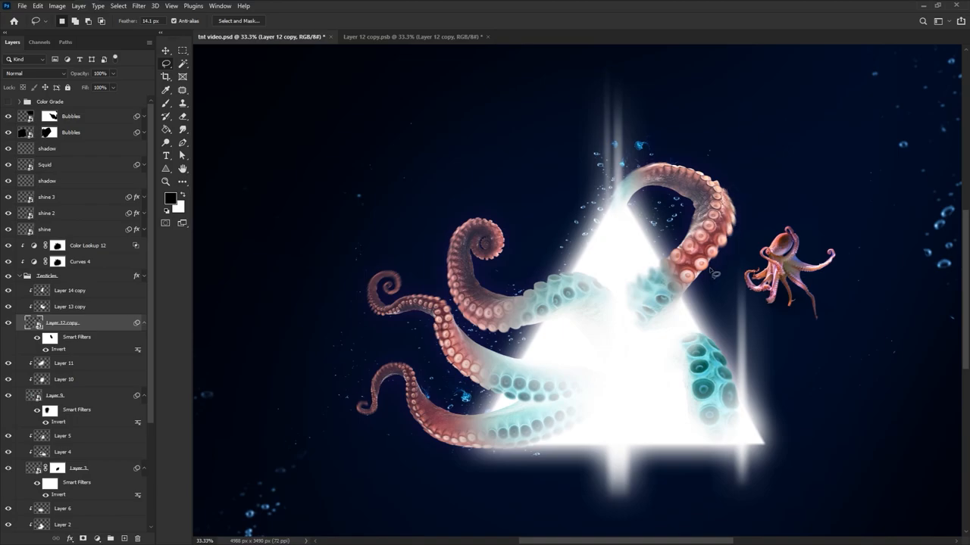
mouse_move(741, 265)
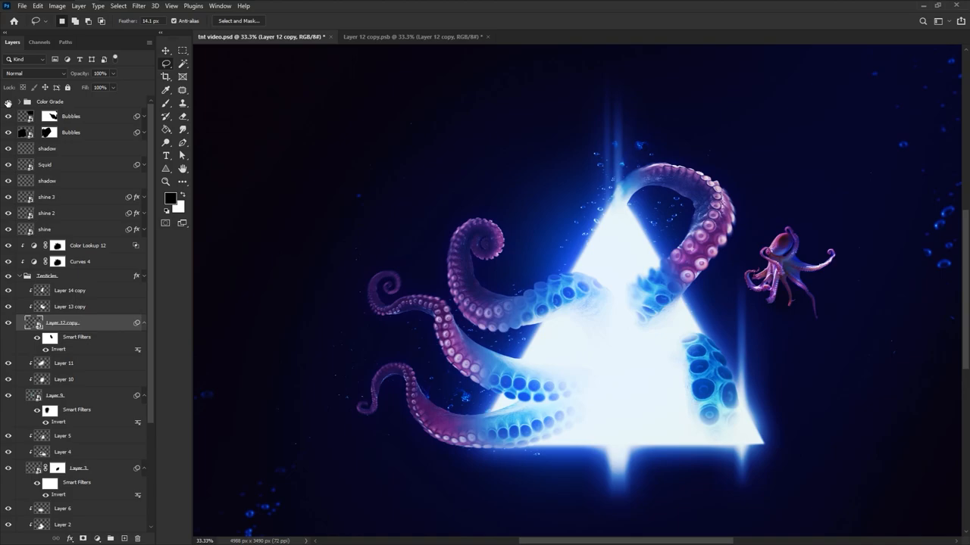
Step: Toggle the Color Grade group's visibility and select the Layer 12 copy tentacle layer
left_click(50, 102)
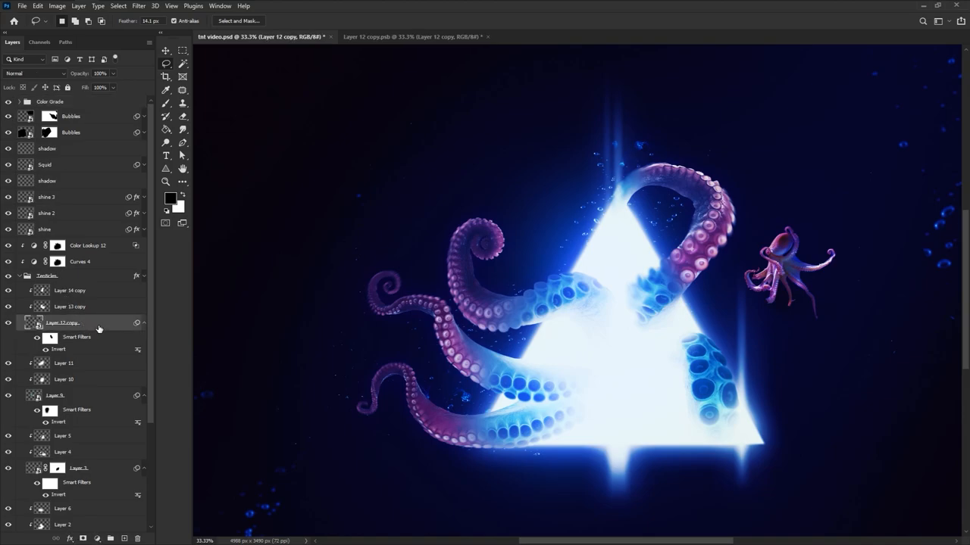
left_click(182, 129)
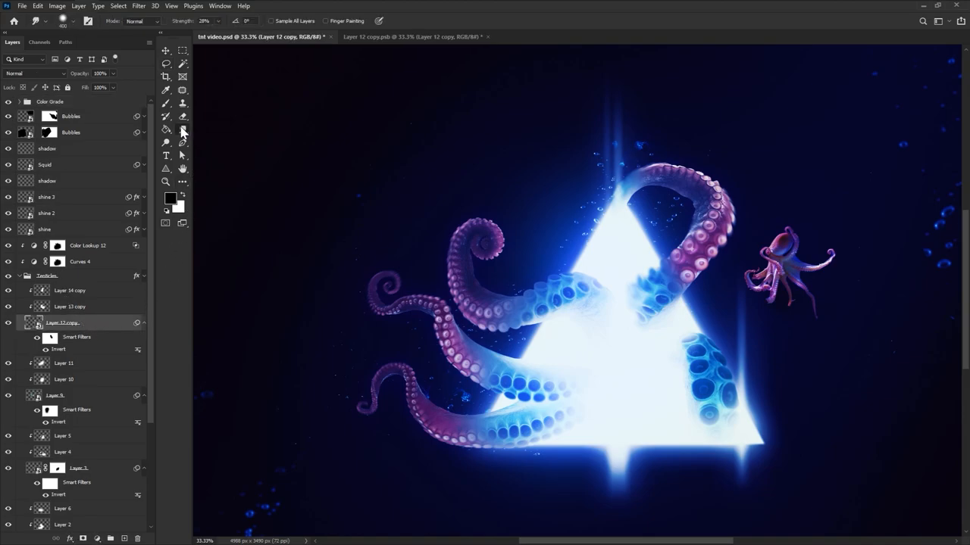
mouse_move(709, 252)
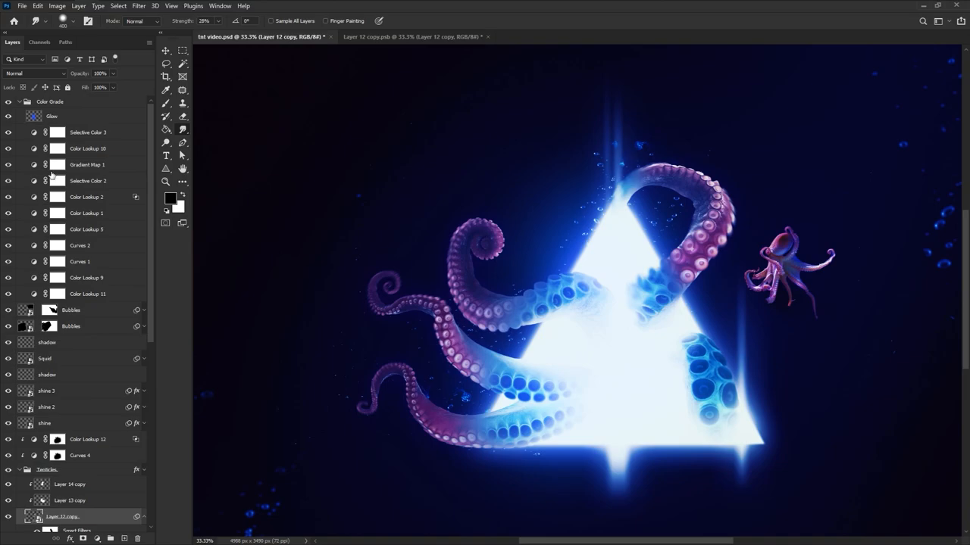
mouse_move(32, 106)
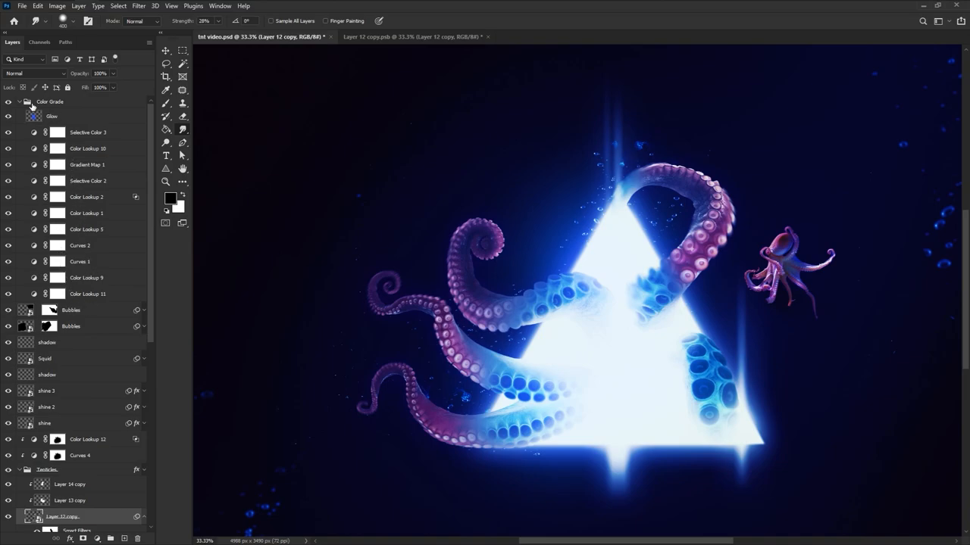
right_click(50, 101)
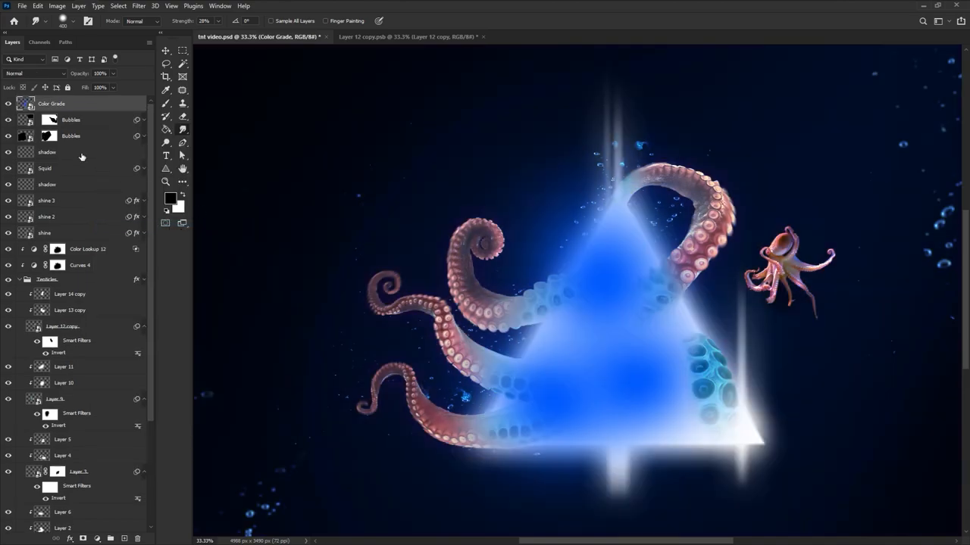
Step: Browse the Edit menu commands and dismiss it without choosing one
left_click(36, 6)
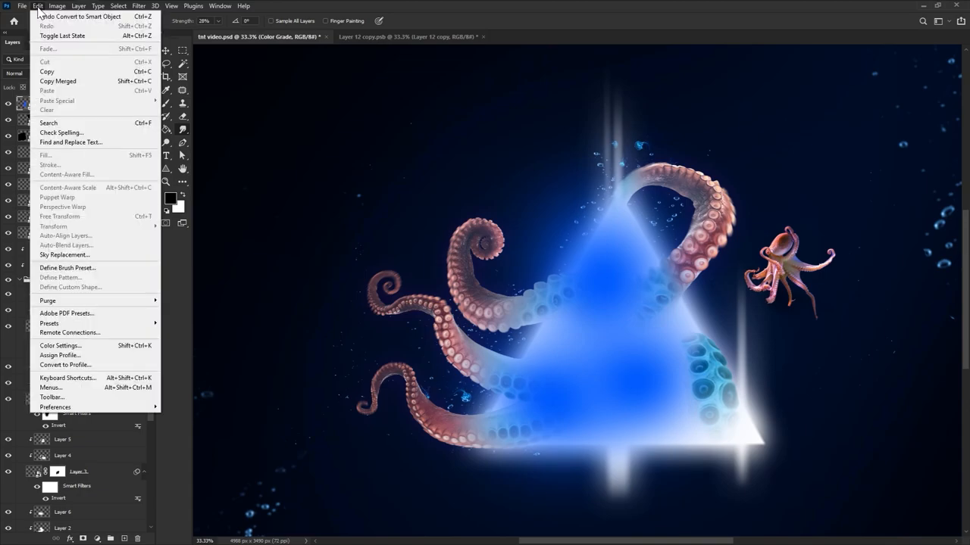
left_click(36, 7)
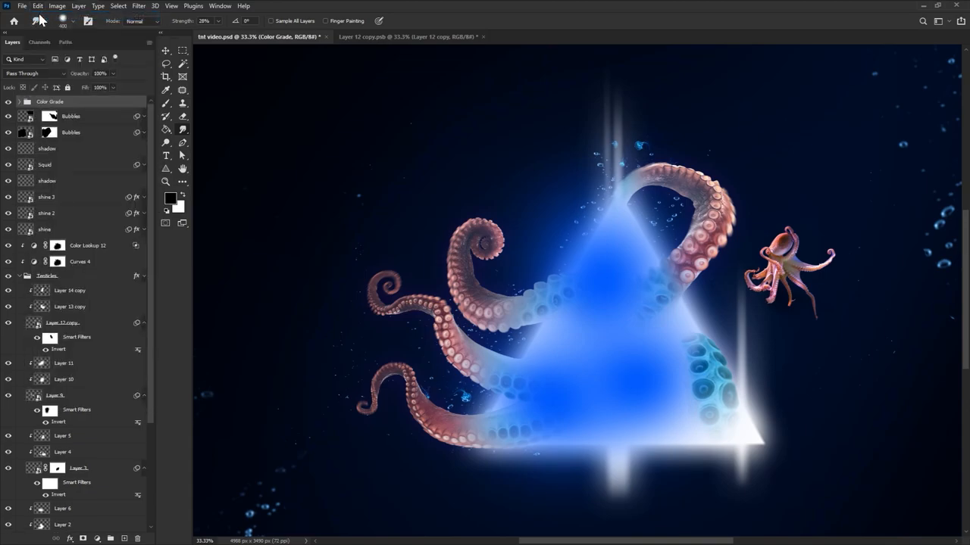